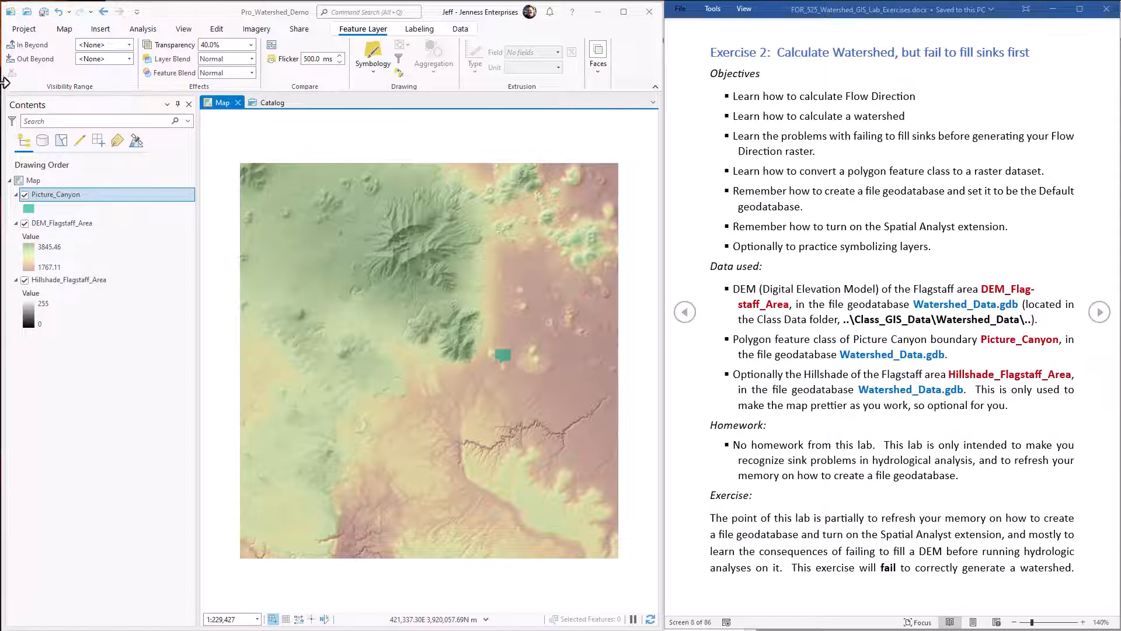
{"action": "mouse_move", "coordinate": [51, 226]}
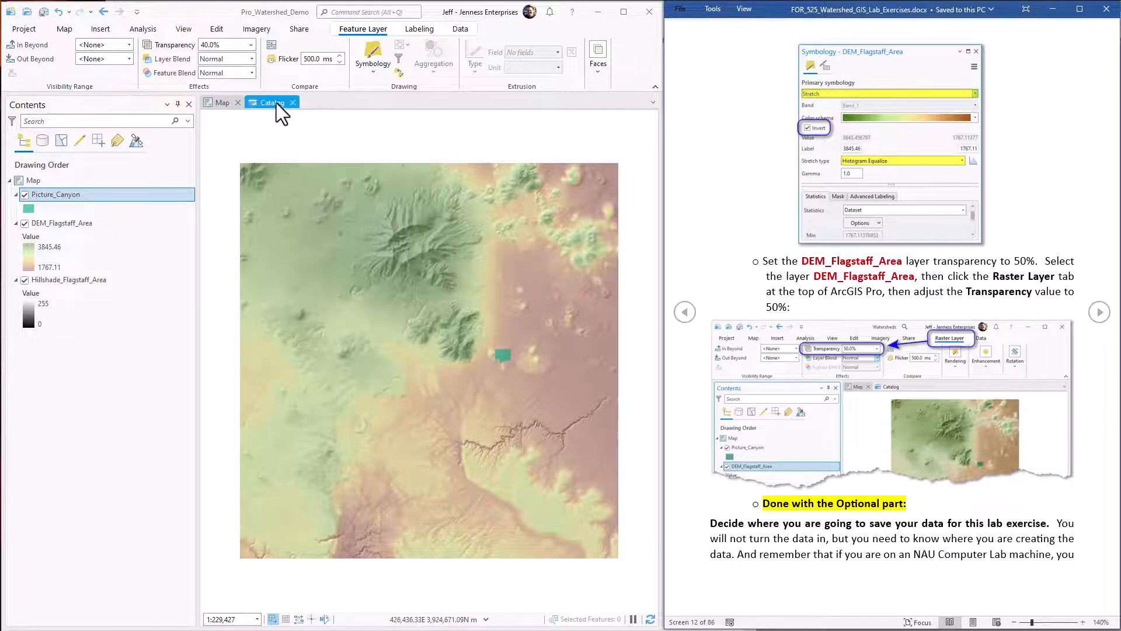
- Check the Pro_Watershed_Demo geodatabase in the Catalog and return to the map
{"action": "left_click", "coordinate": [270, 102]}
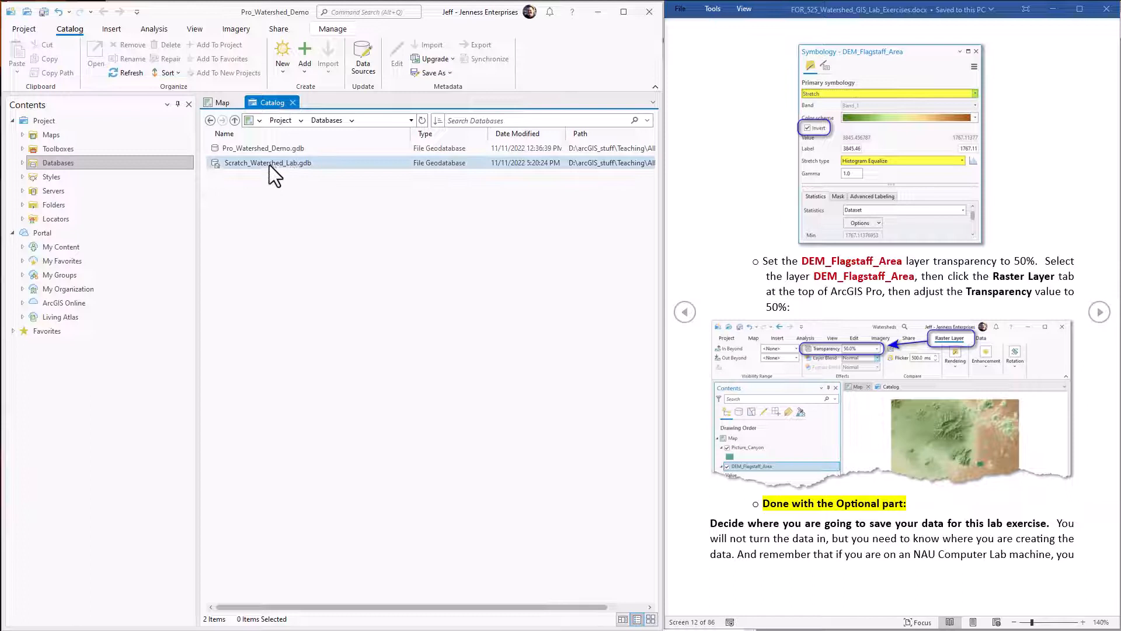
{"action": "mouse_move", "coordinate": [255, 174]}
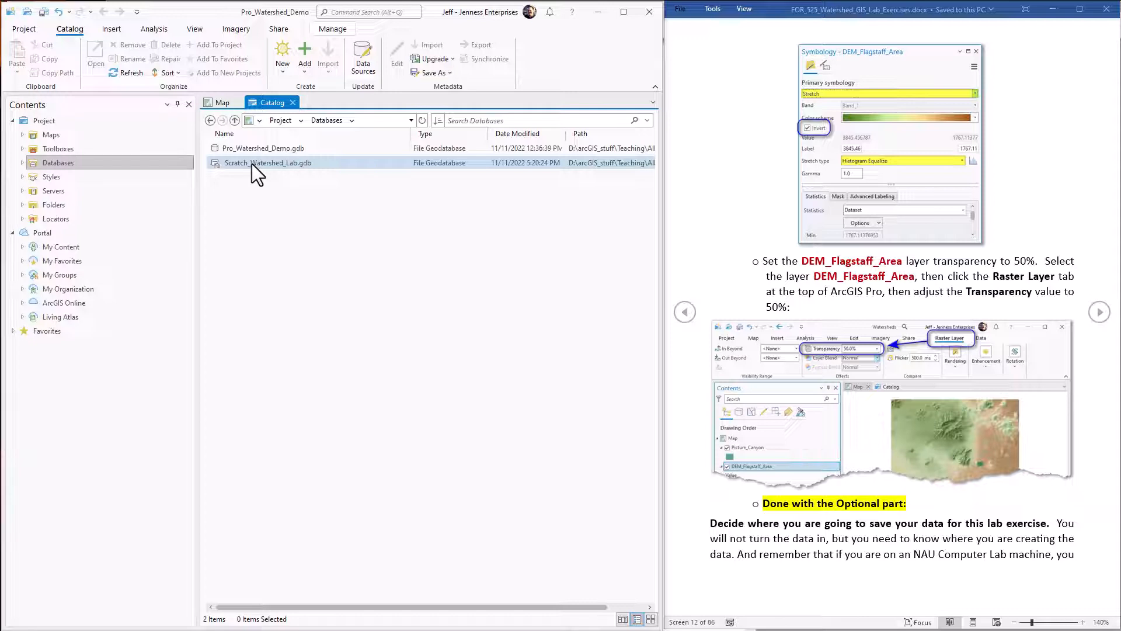
{"action": "left_click", "coordinate": [263, 148]}
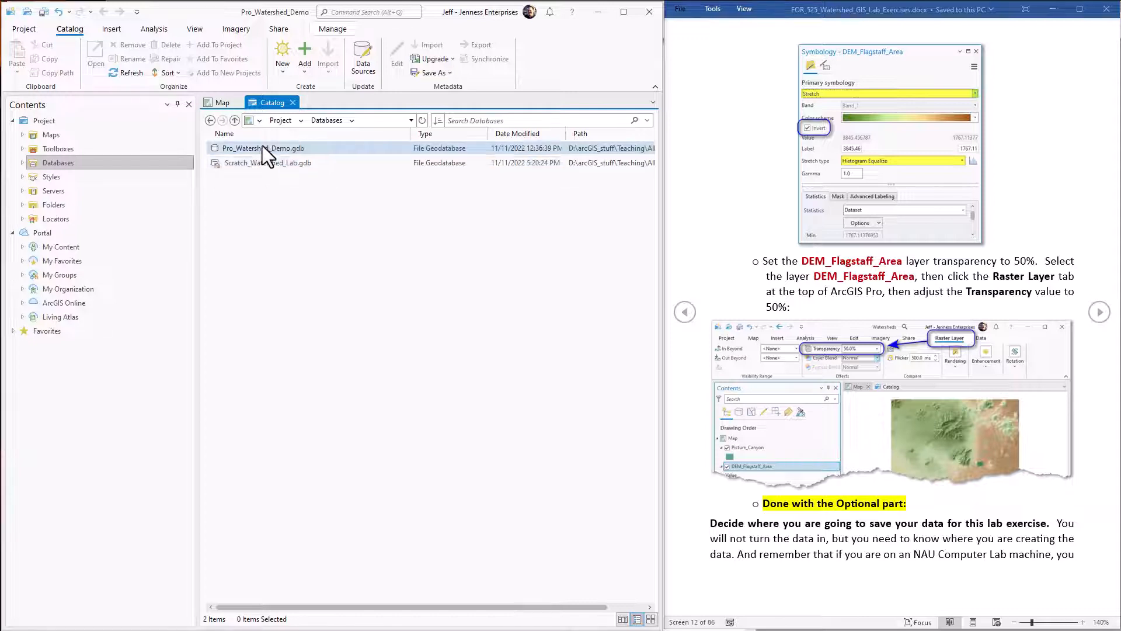
{"action": "left_click", "coordinate": [222, 103]}
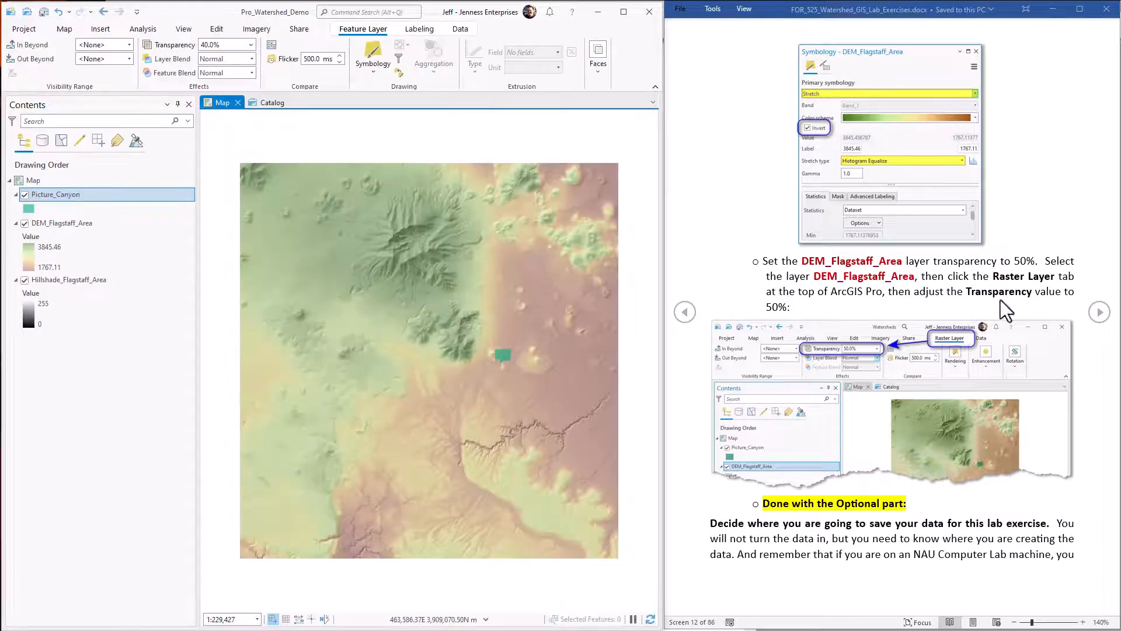
{"action": "left_click", "coordinate": [1101, 312]}
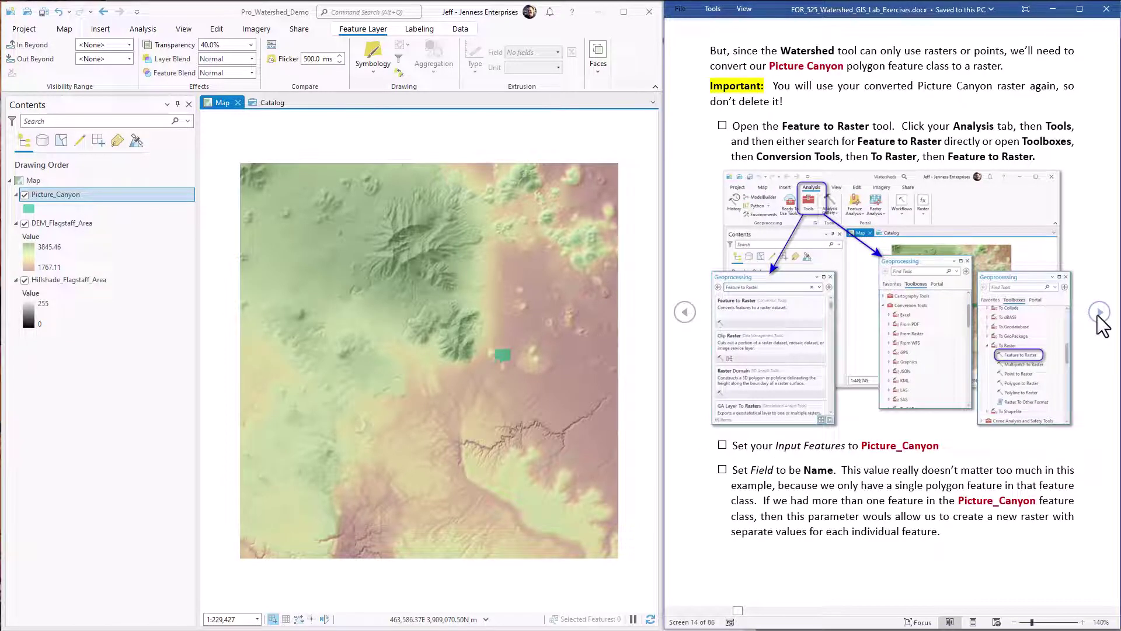
{"action": "mouse_move", "coordinate": [863, 122]}
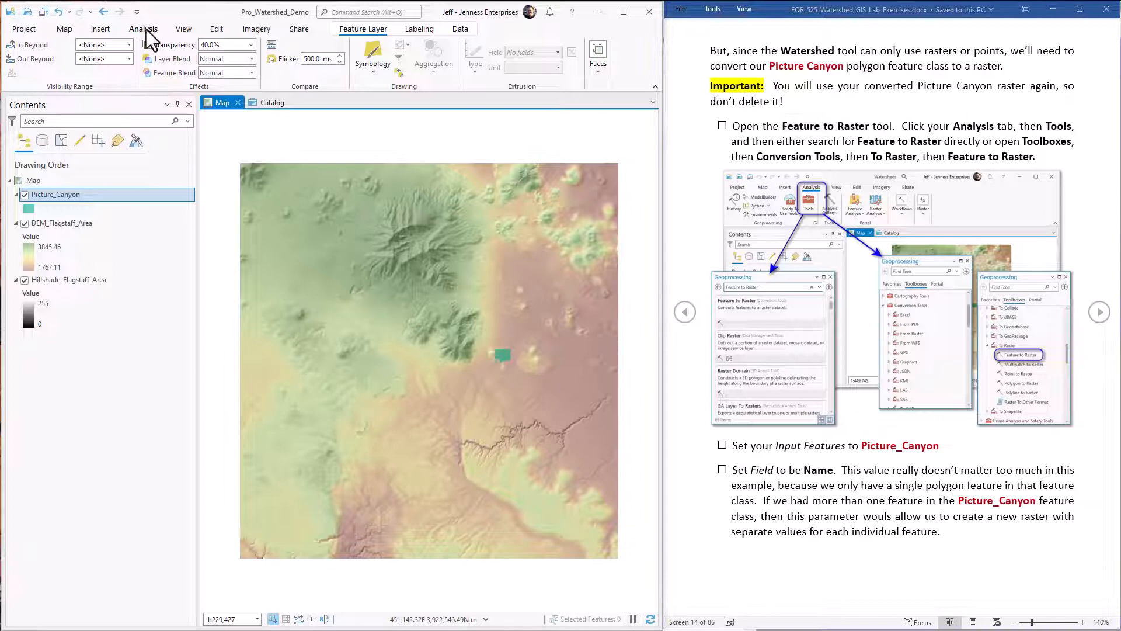
- Fill Feature to Raster: Picture_Canyon input, Name field, Picture_Canyon_Raster output, DEM_Flagstaff_Area cell size
{"action": "left_click", "coordinate": [143, 28]}
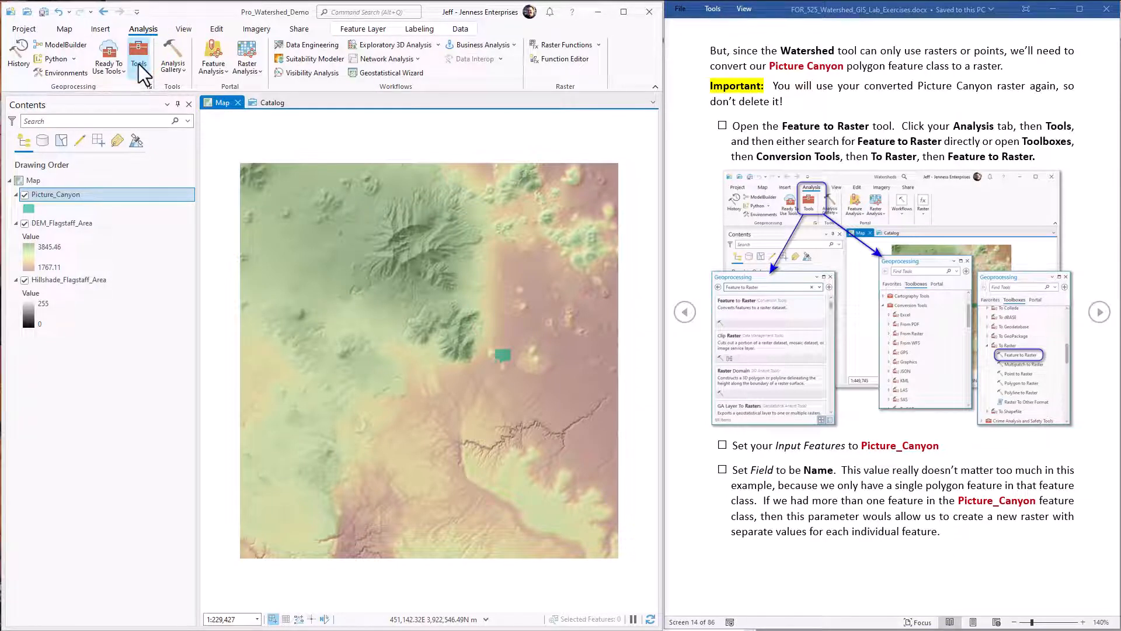
{"action": "left_click", "coordinate": [139, 58]}
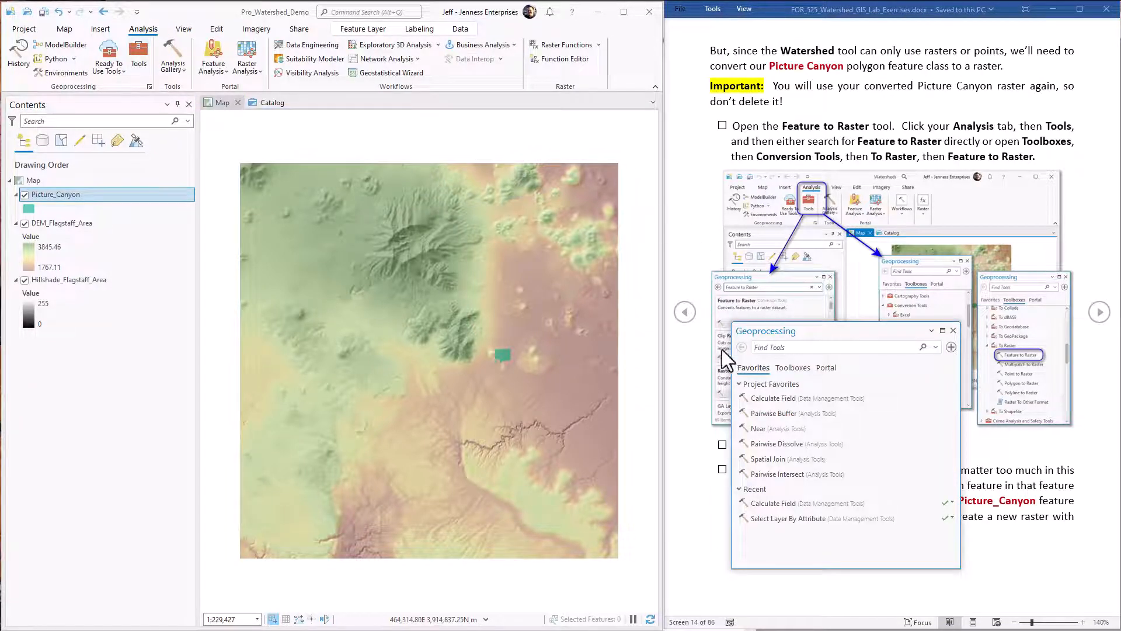
{"action": "type", "text": "feature to r"}
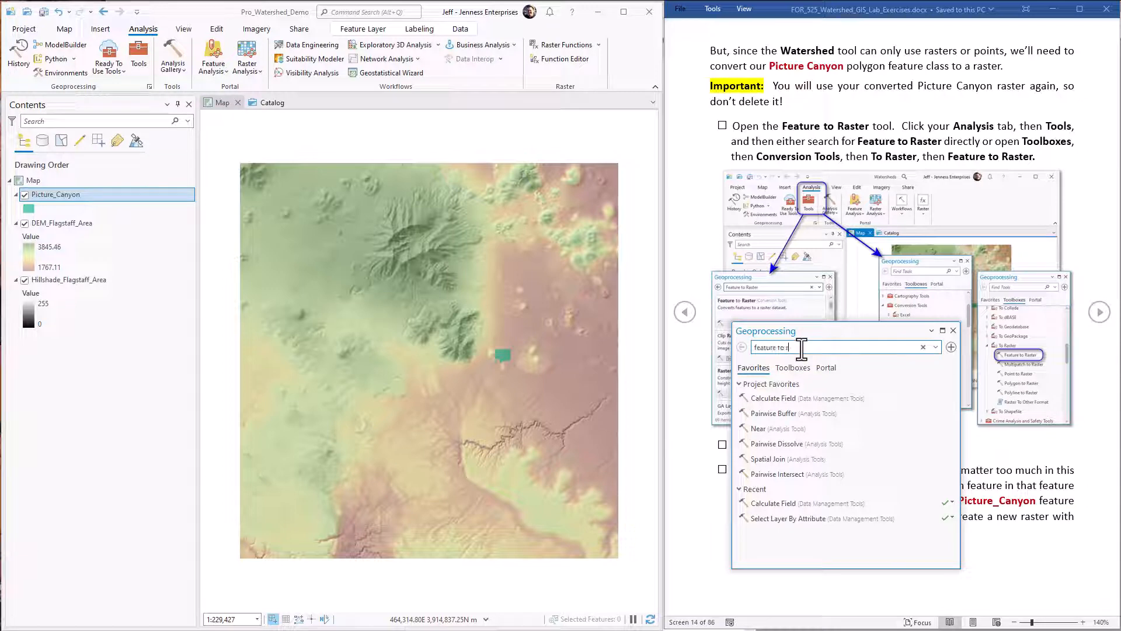
{"action": "left_click", "coordinate": [1019, 355]}
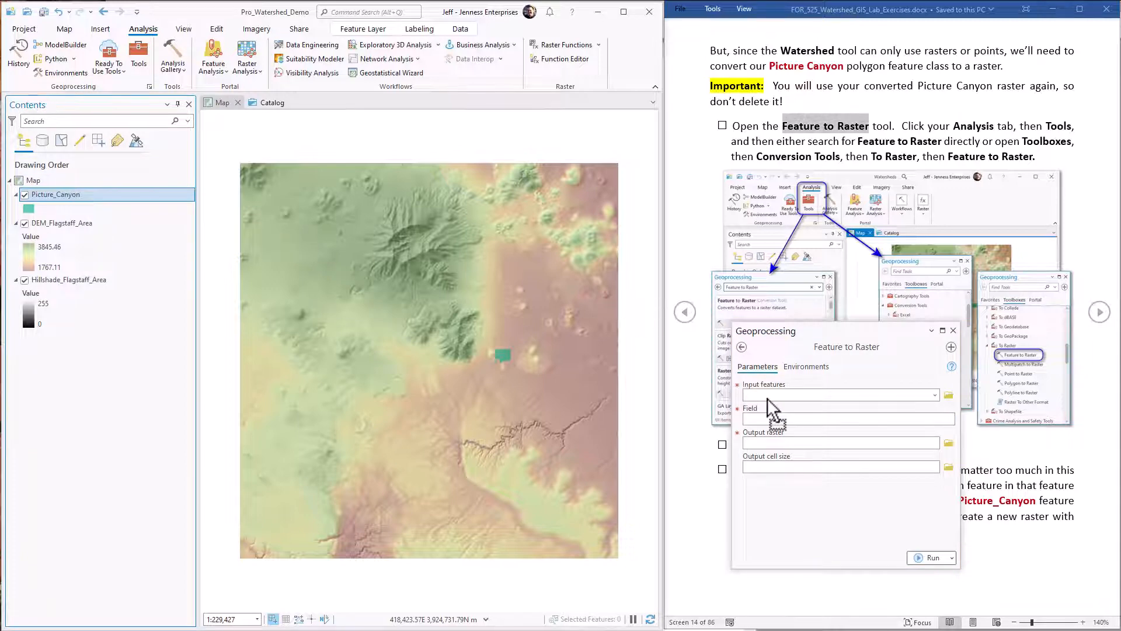
{"action": "left_click", "coordinate": [840, 395]}
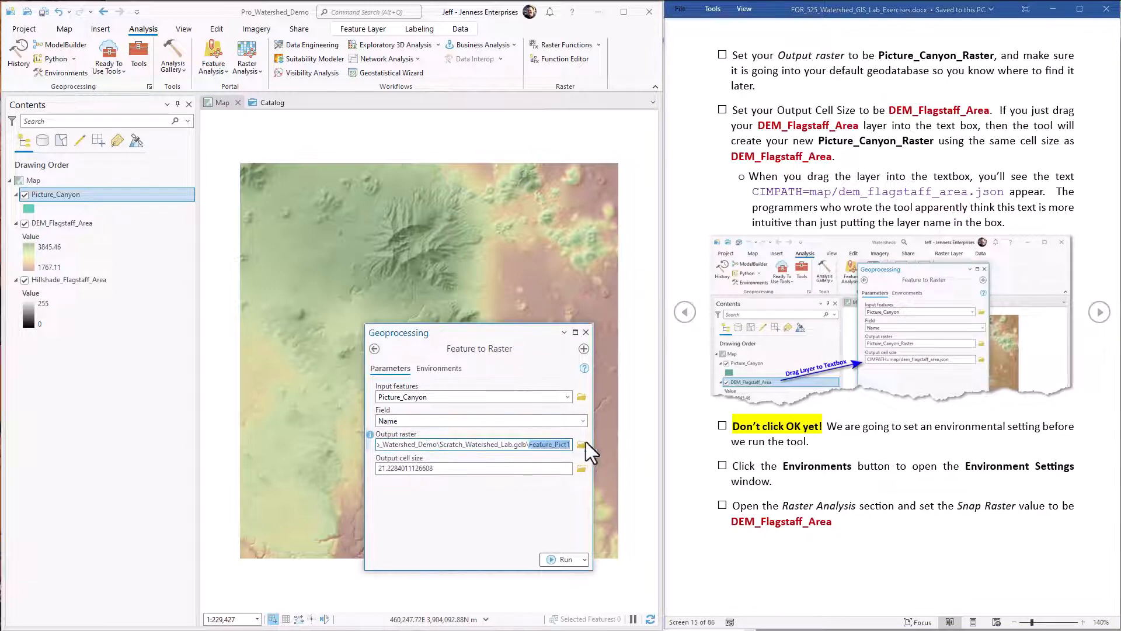
{"action": "mouse_move", "coordinate": [515, 444]}
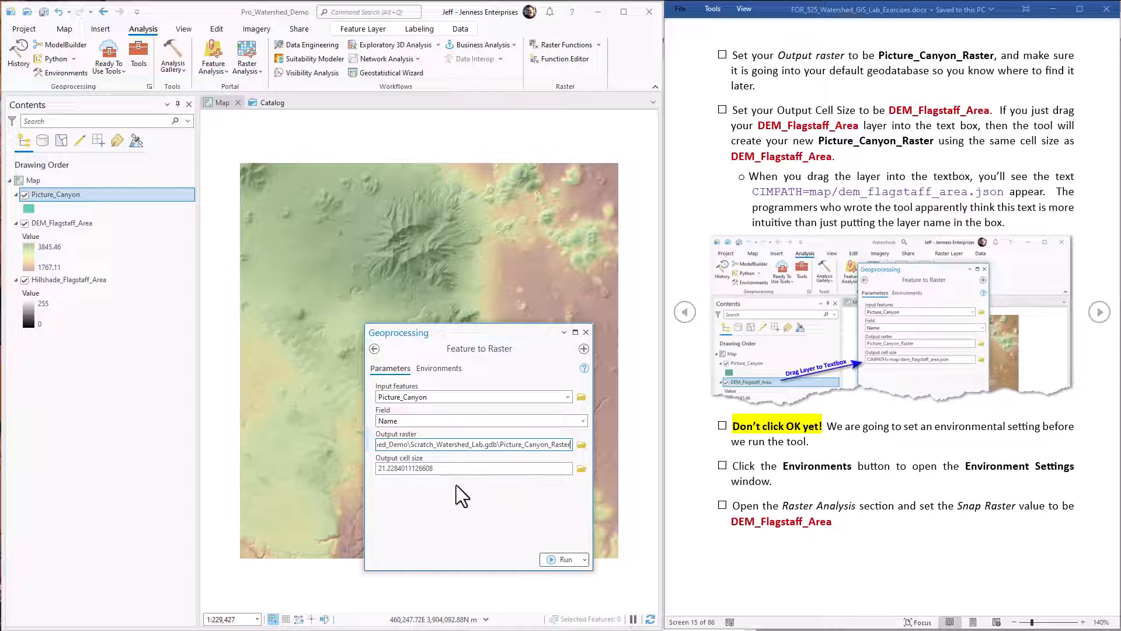
{"action": "mouse_move", "coordinate": [63, 222]}
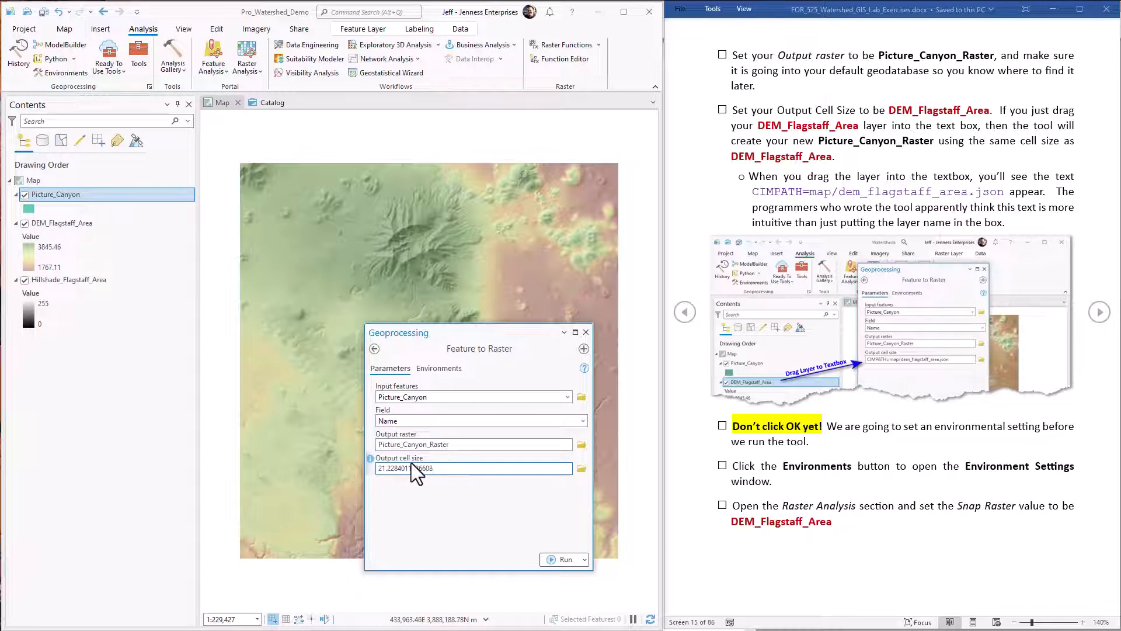
{"action": "left_click", "coordinate": [62, 223]}
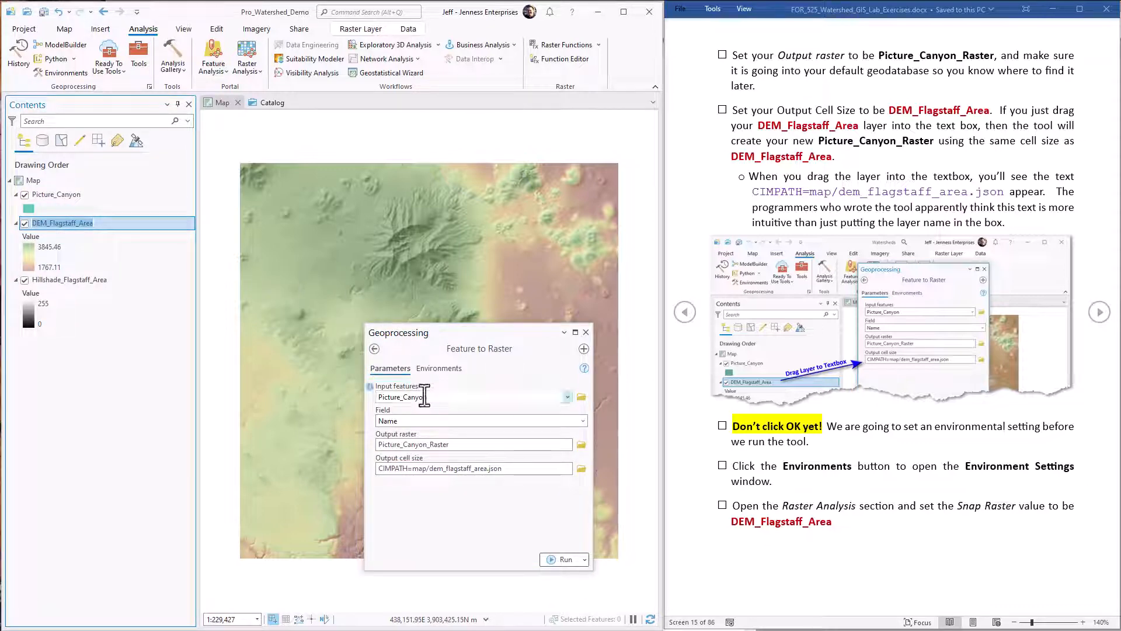
{"action": "mouse_move", "coordinate": [422, 397]}
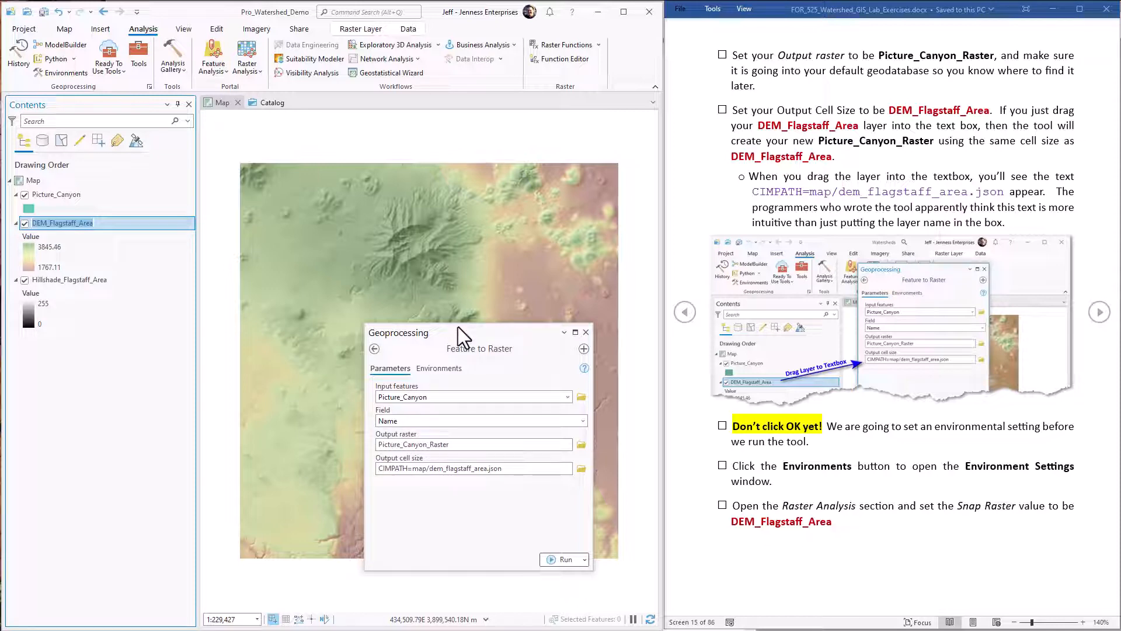
{"action": "mouse_move", "coordinate": [532, 458]}
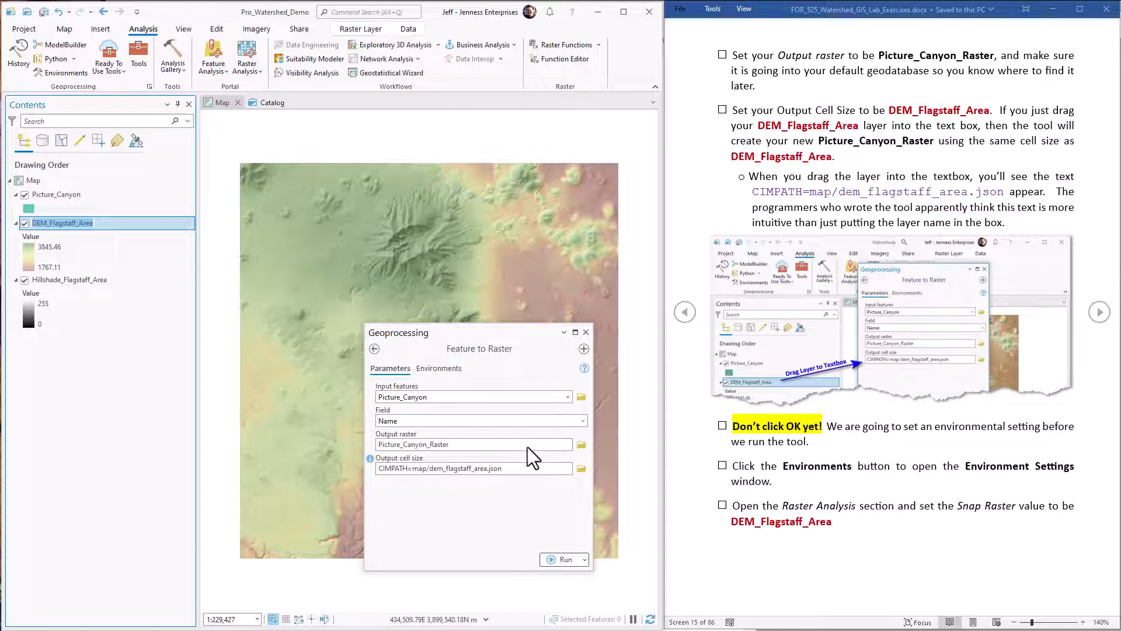
- Set the Snap Raster environment under Raster Analysis to DEM_Flagstaff_Area
{"action": "left_click", "coordinate": [438, 368]}
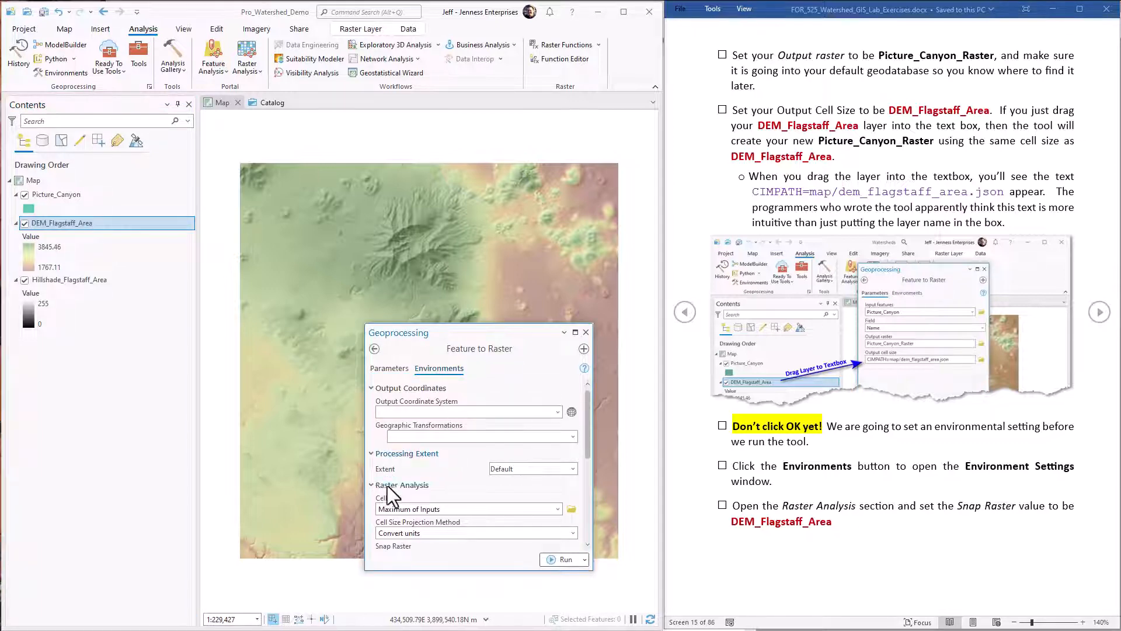
{"action": "scroll", "scroll_direction": "down", "scroll_amount": 3}
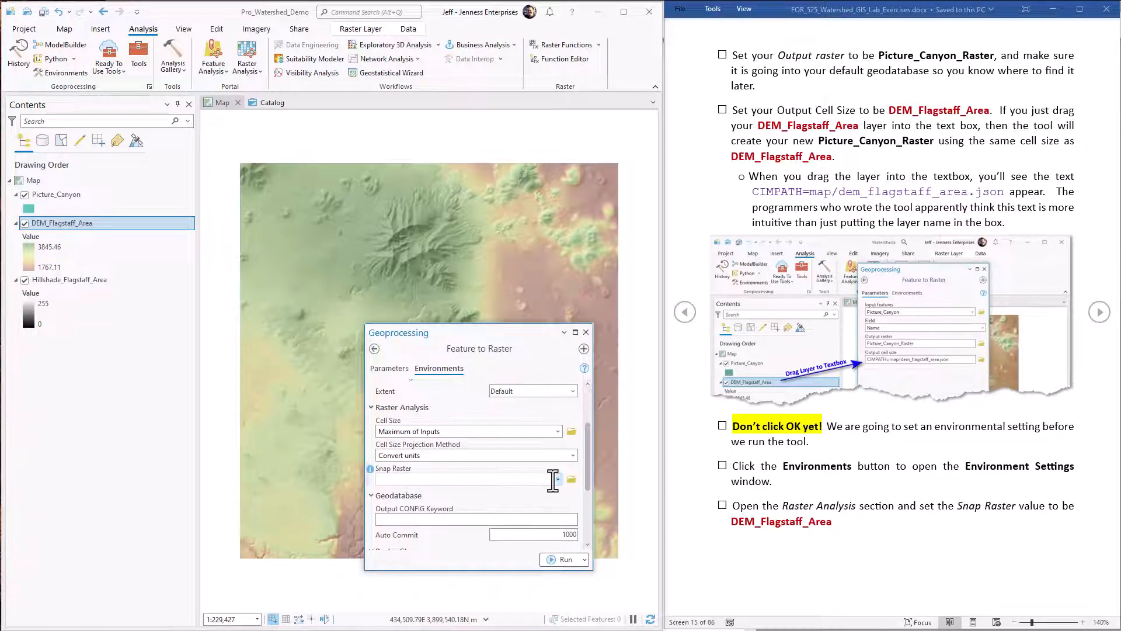
{"action": "left_click", "coordinate": [558, 479]}
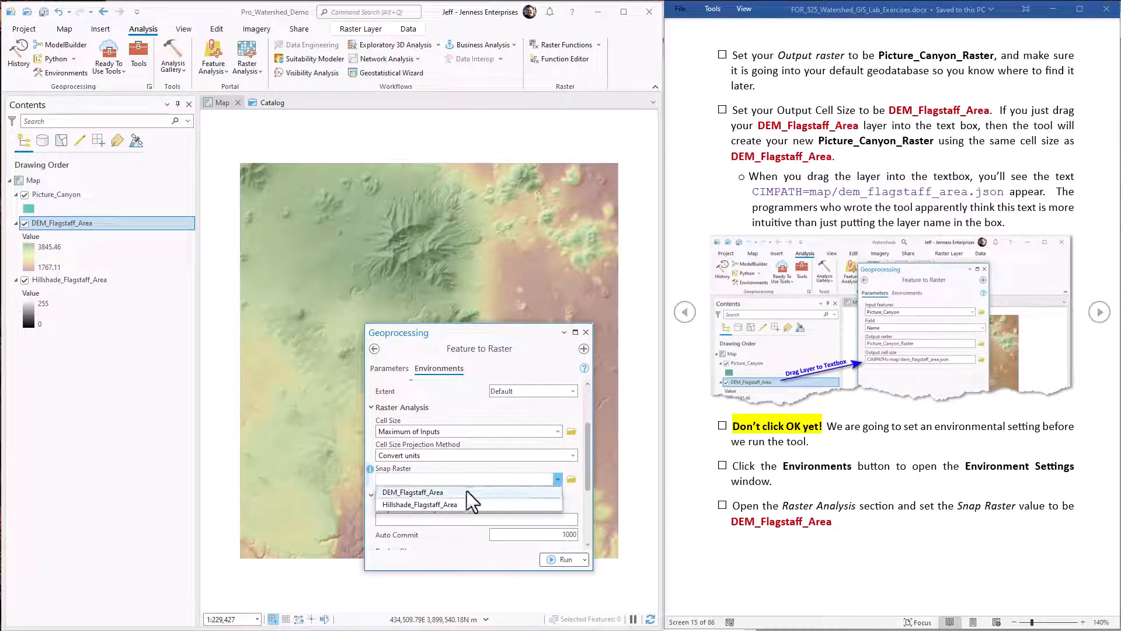
{"action": "left_click", "coordinate": [413, 492]}
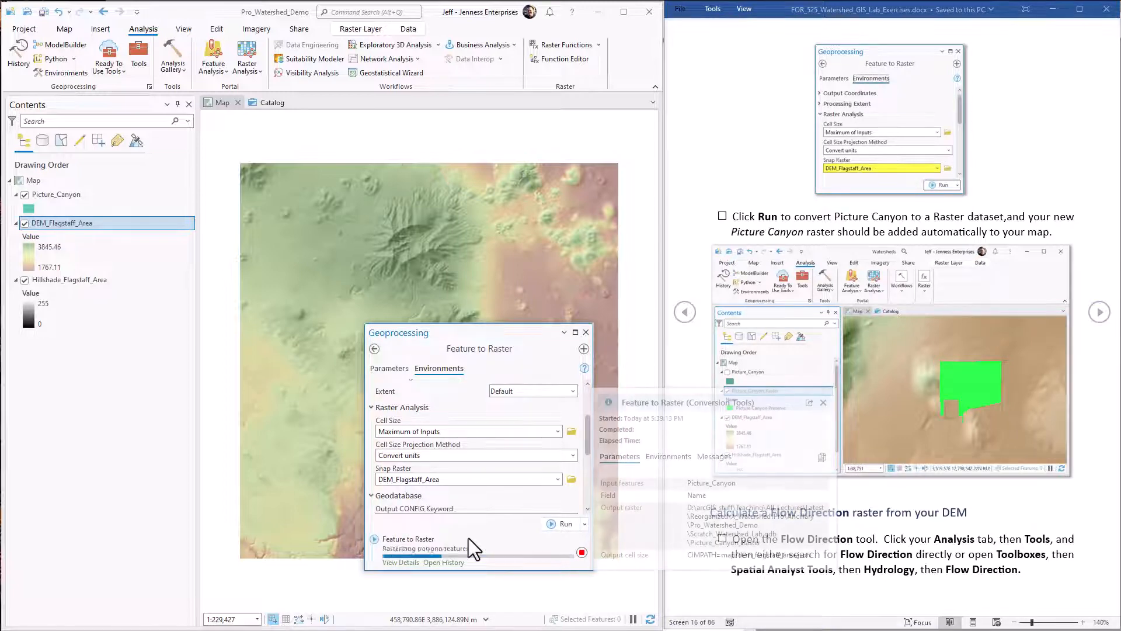
- Hide the Picture_Canyon polygon layer and pan to view Picture_Canyon_Raster over the DEM
{"action": "left_click", "coordinate": [564, 523]}
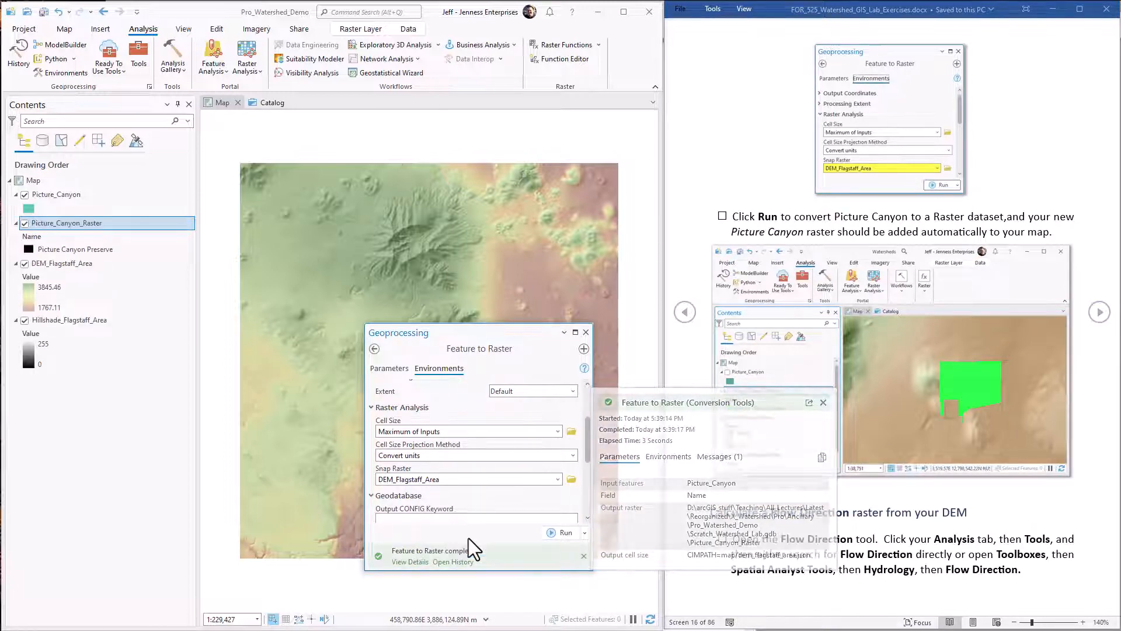
{"action": "left_click", "coordinate": [824, 402]}
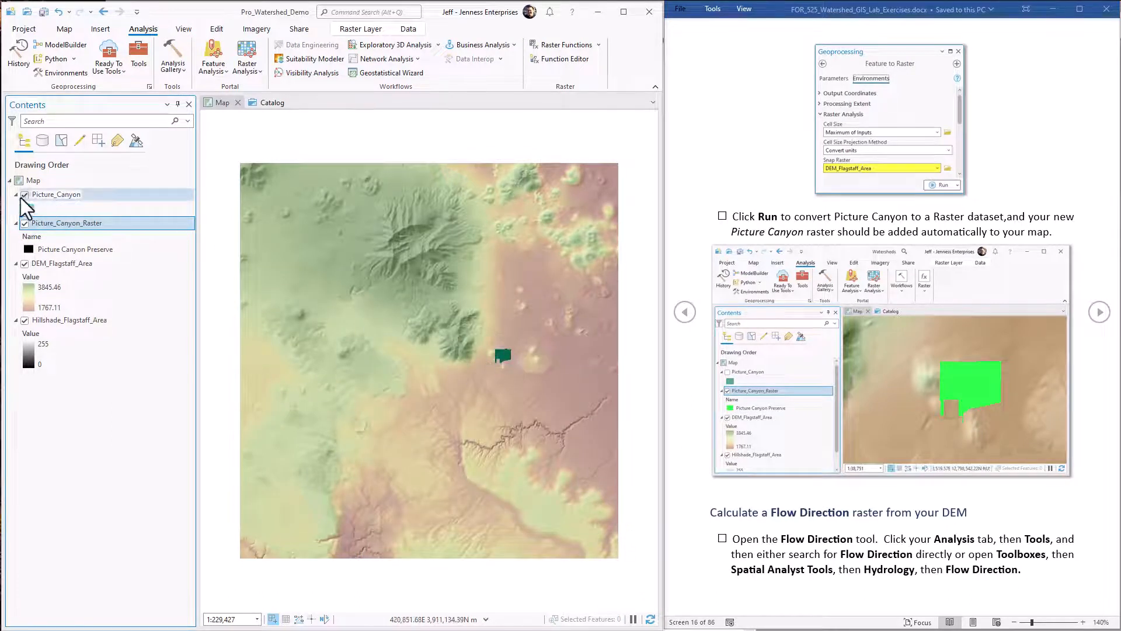
{"action": "left_click", "coordinate": [24, 194]}
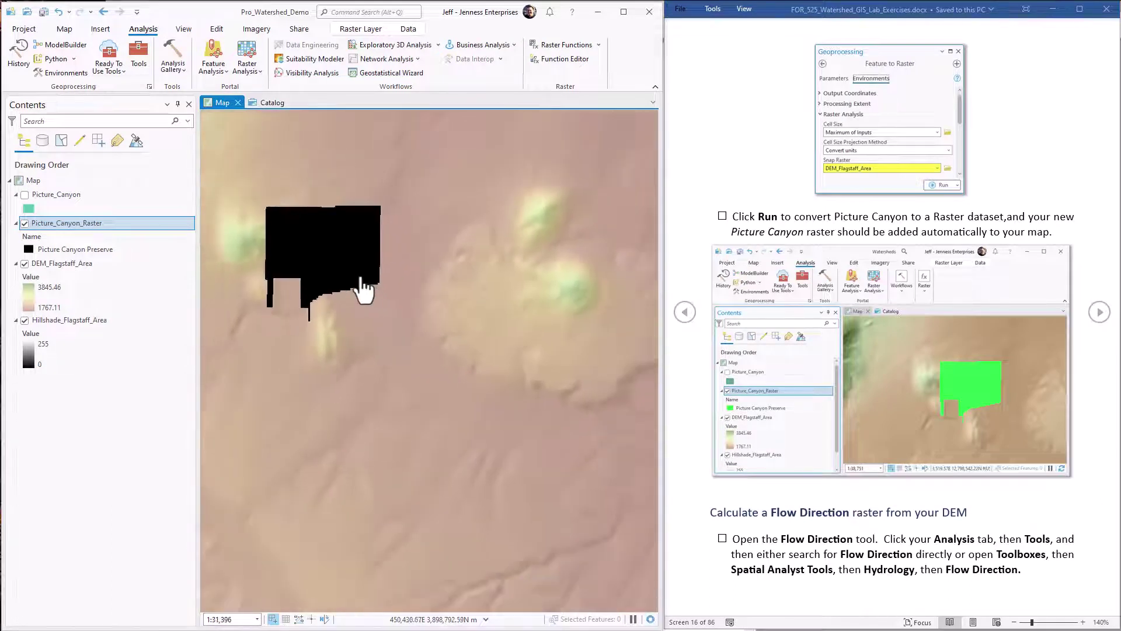
{"action": "left_click_drag", "start_coordinate": [322, 265], "coordinate": [465, 372]}
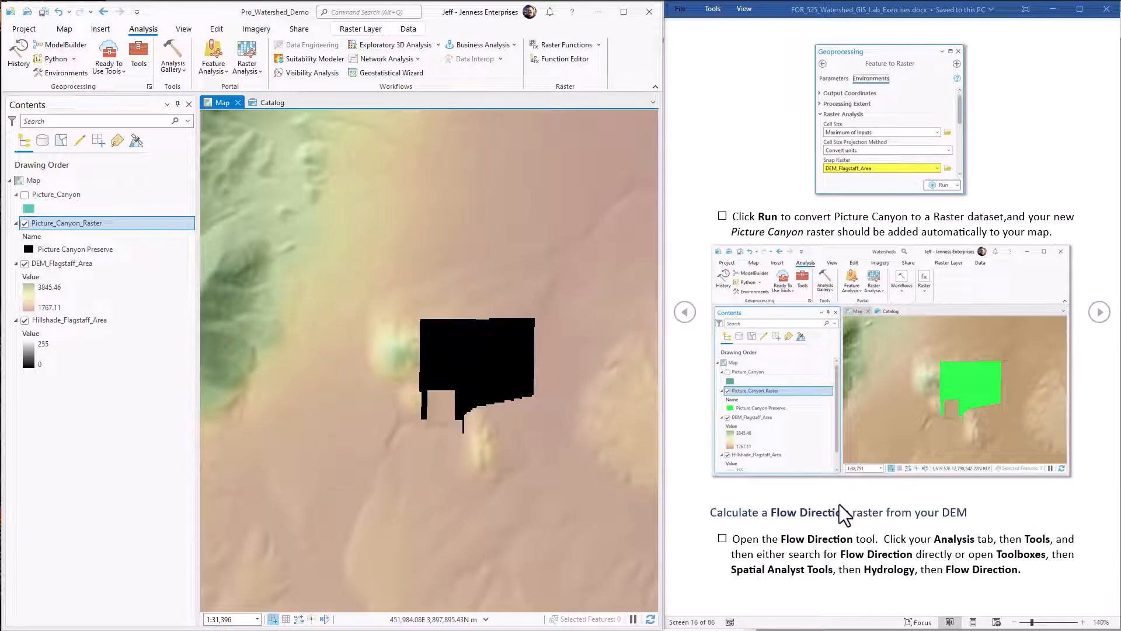
{"action": "mouse_move", "coordinate": [576, 416]}
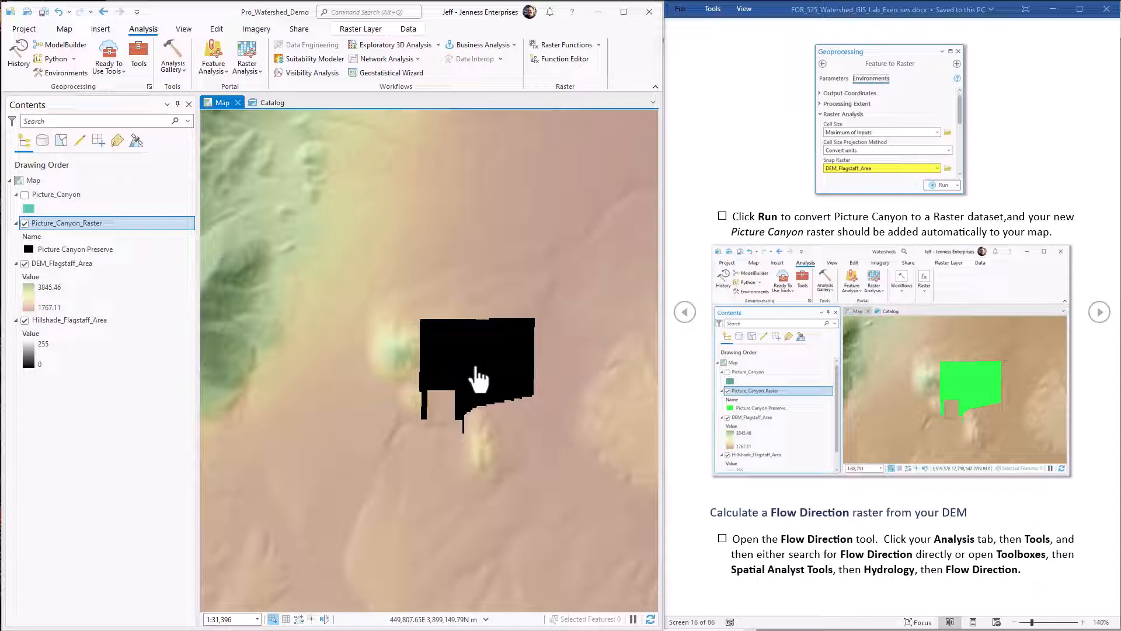
{"action": "mouse_move", "coordinate": [279, 291]}
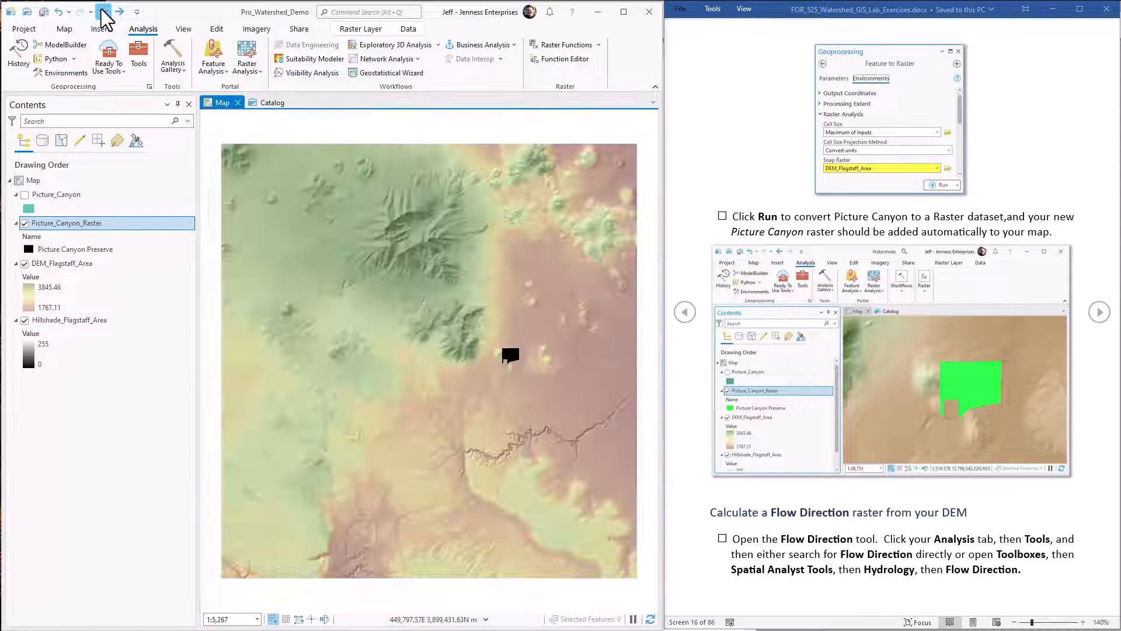
- Start Flow Direction on DEM_Flagstaff_Area with output raster named Flow_Dir_Unfilled
{"action": "left_click", "coordinate": [139, 57]}
{"action": "type", "text": "Flow Dir"}
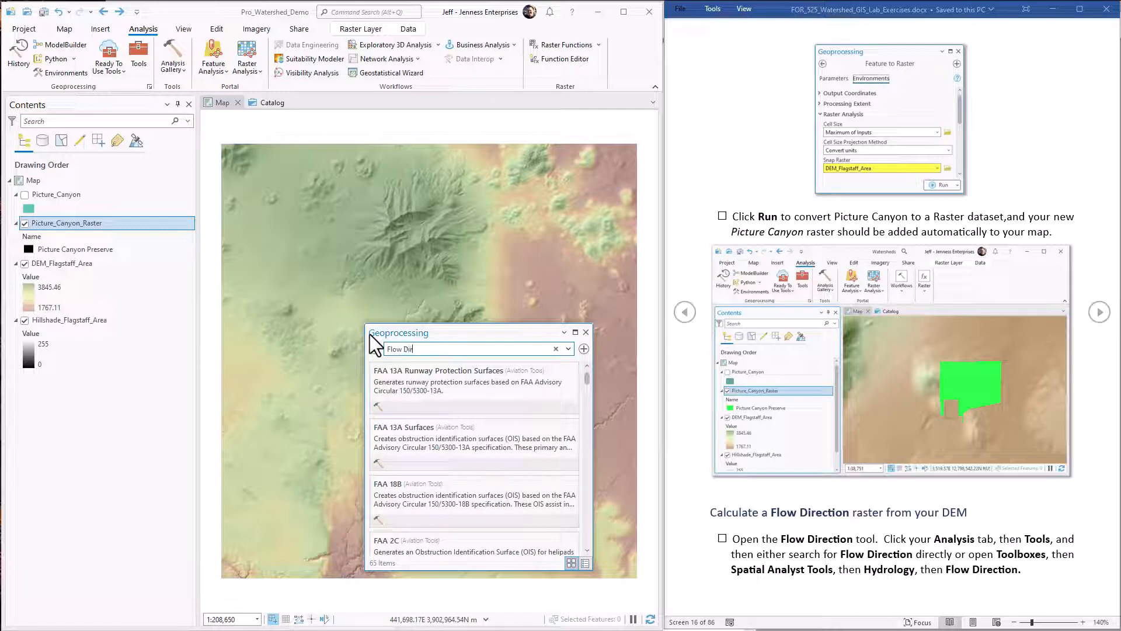
{"action": "type", "text": "ection"}
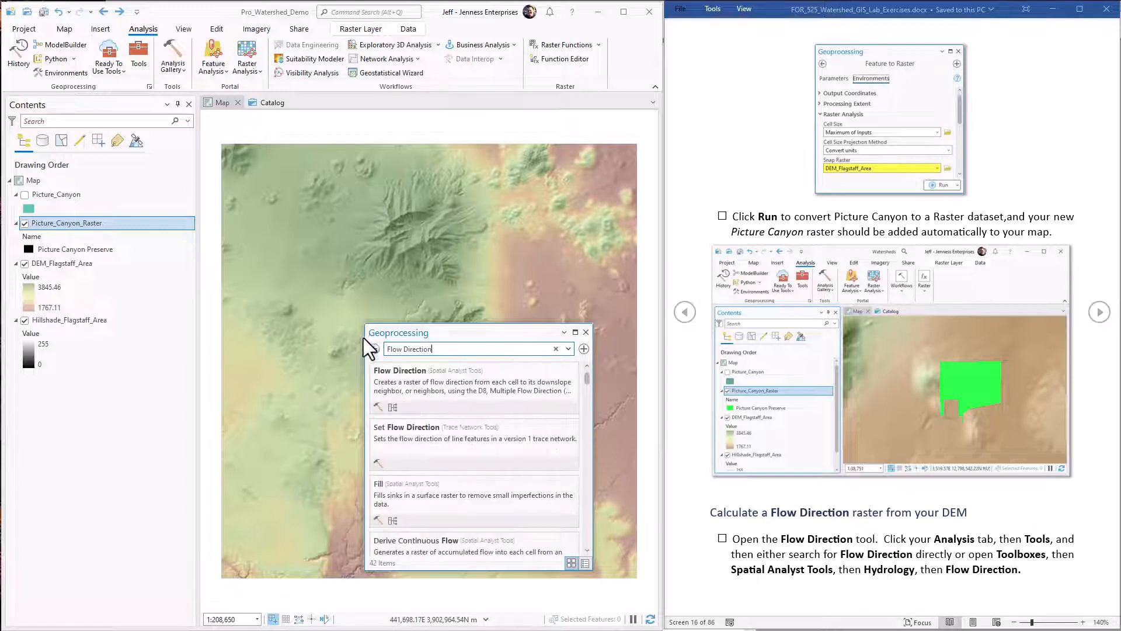
{"action": "left_click", "coordinate": [400, 370]}
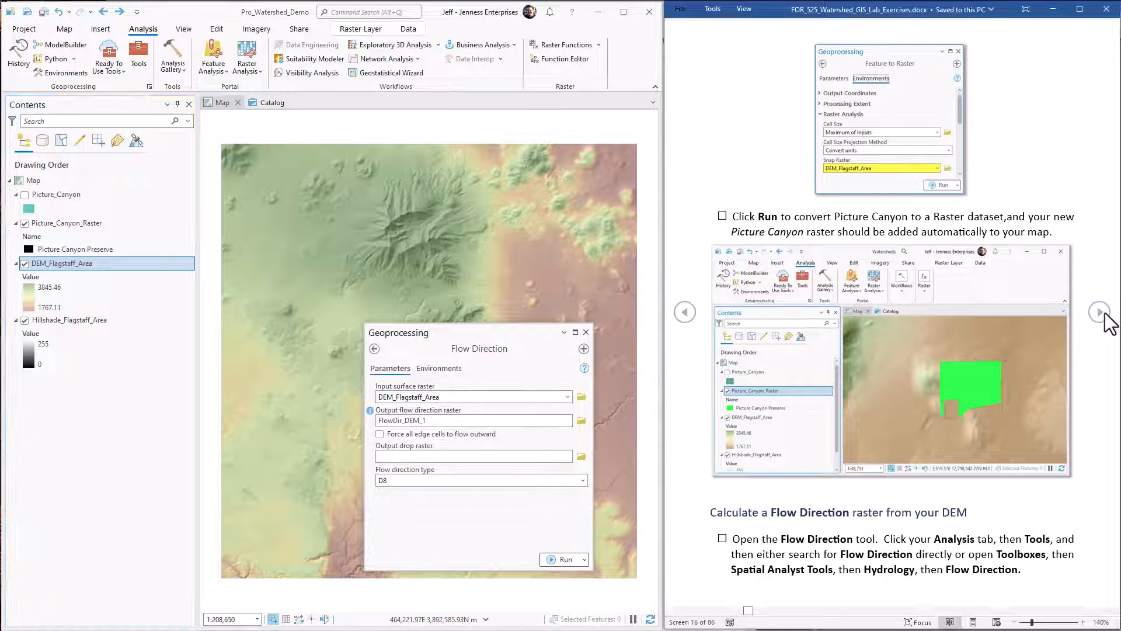
{"action": "left_click", "coordinate": [1100, 312]}
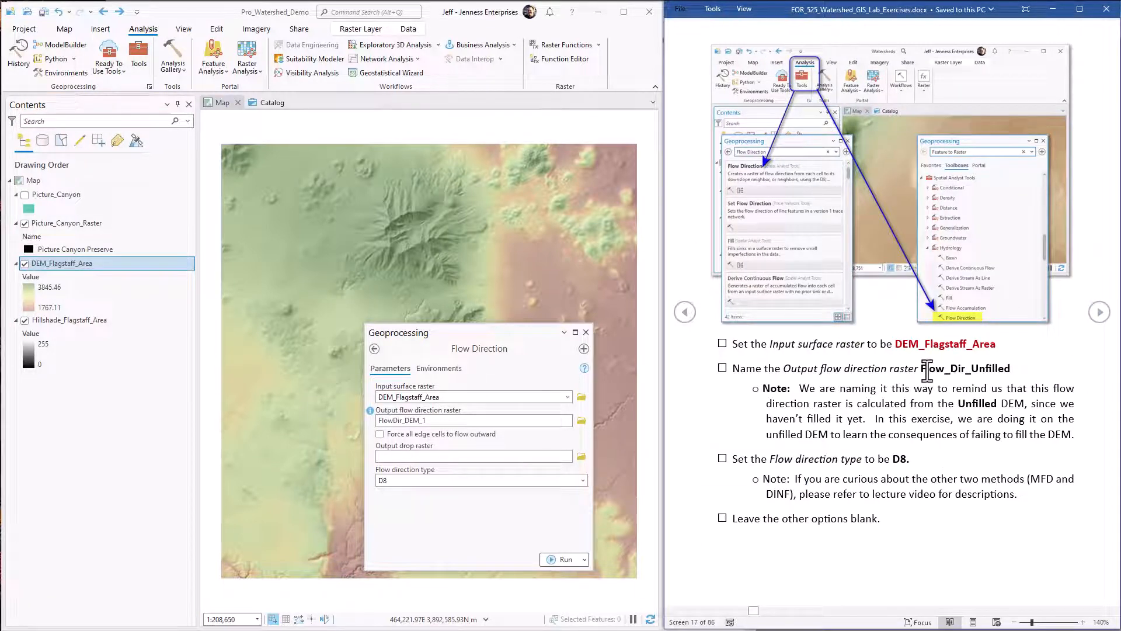
{"action": "double_click", "coordinate": [961, 368]}
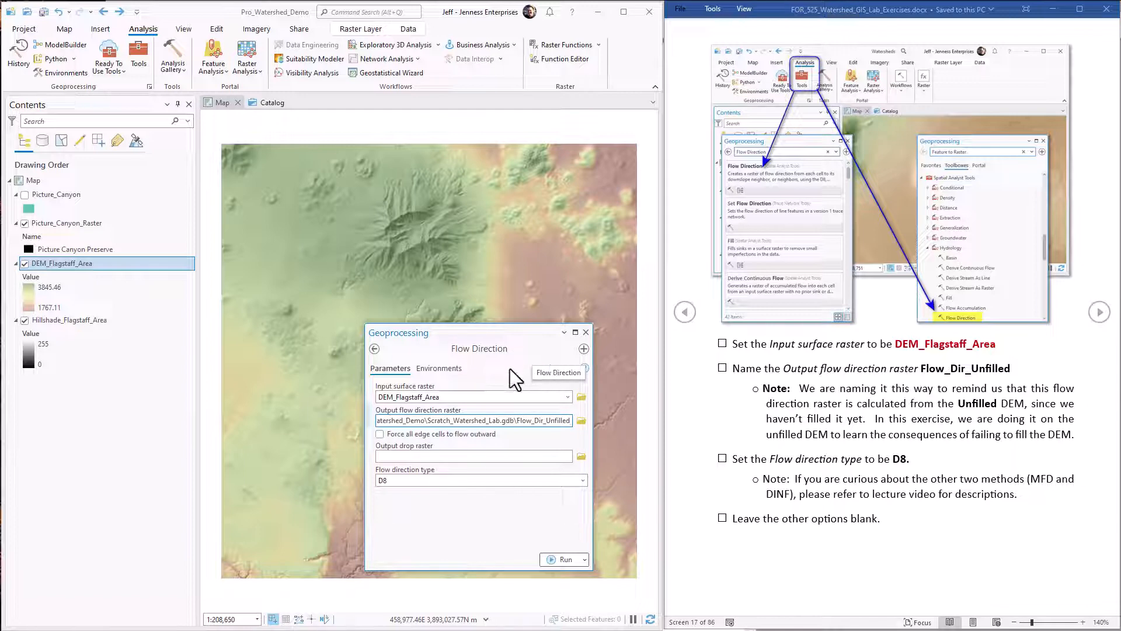
{"action": "mouse_move", "coordinate": [529, 346]}
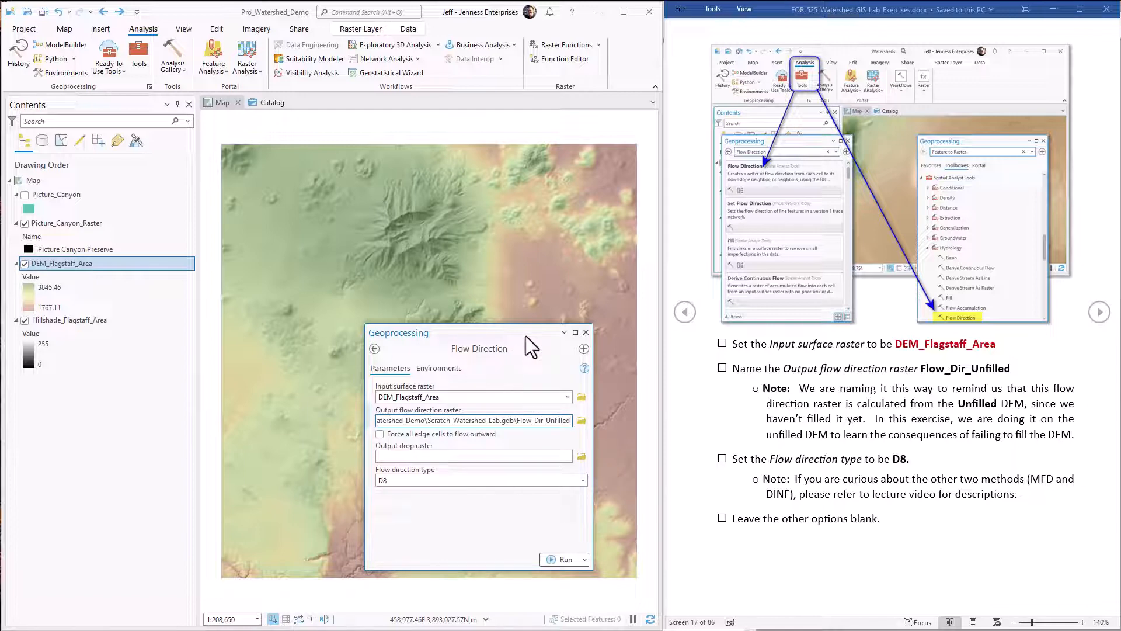
{"action": "left_click", "coordinate": [474, 455]}
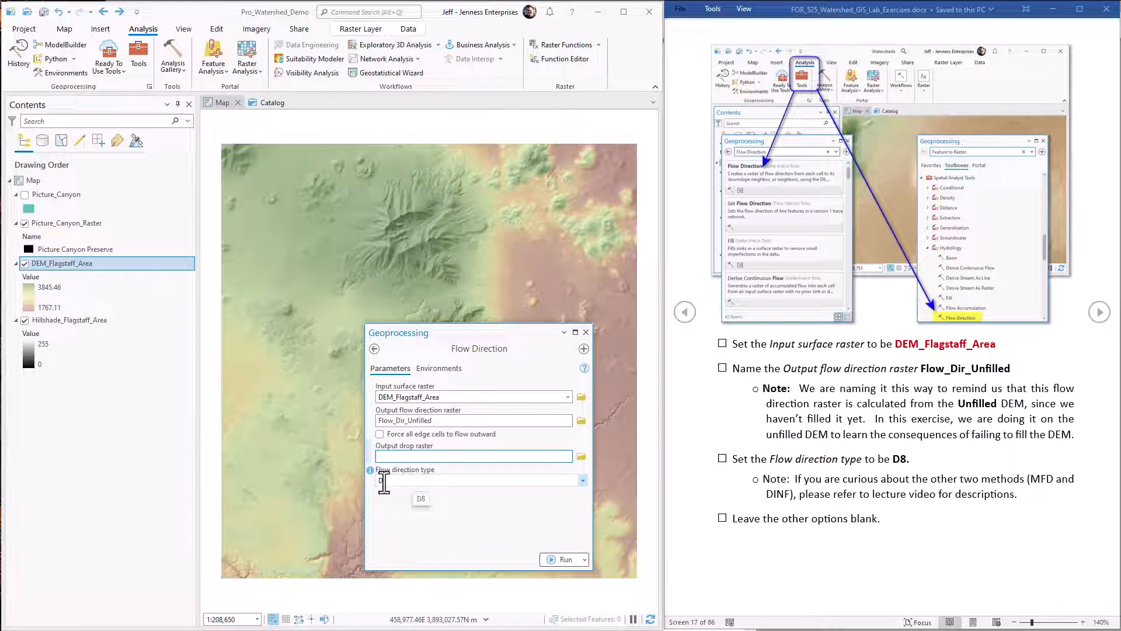
- Keep D8 as the flow direction type and run the calculation
{"action": "left_click", "coordinate": [421, 499]}
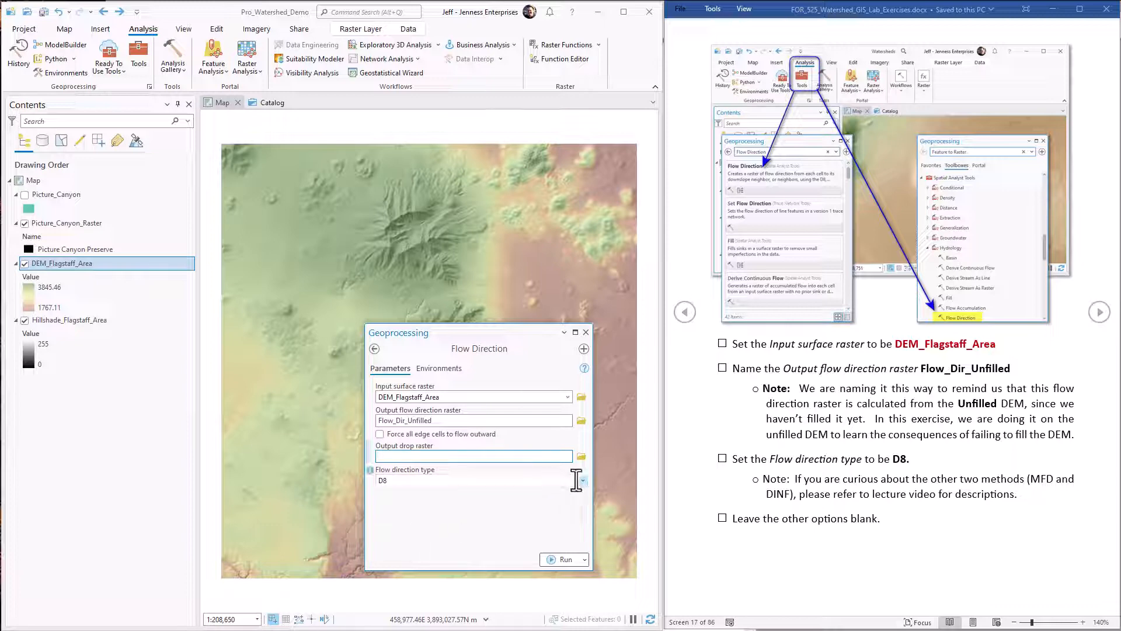
{"action": "left_click", "coordinate": [581, 480]}
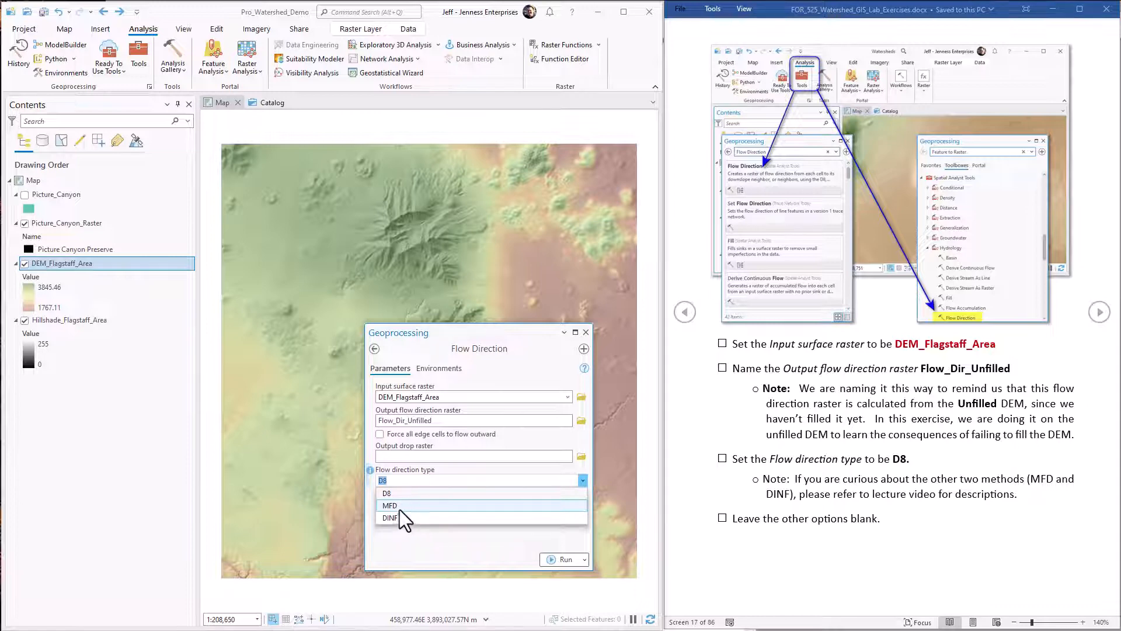
{"action": "left_click", "coordinate": [388, 493]}
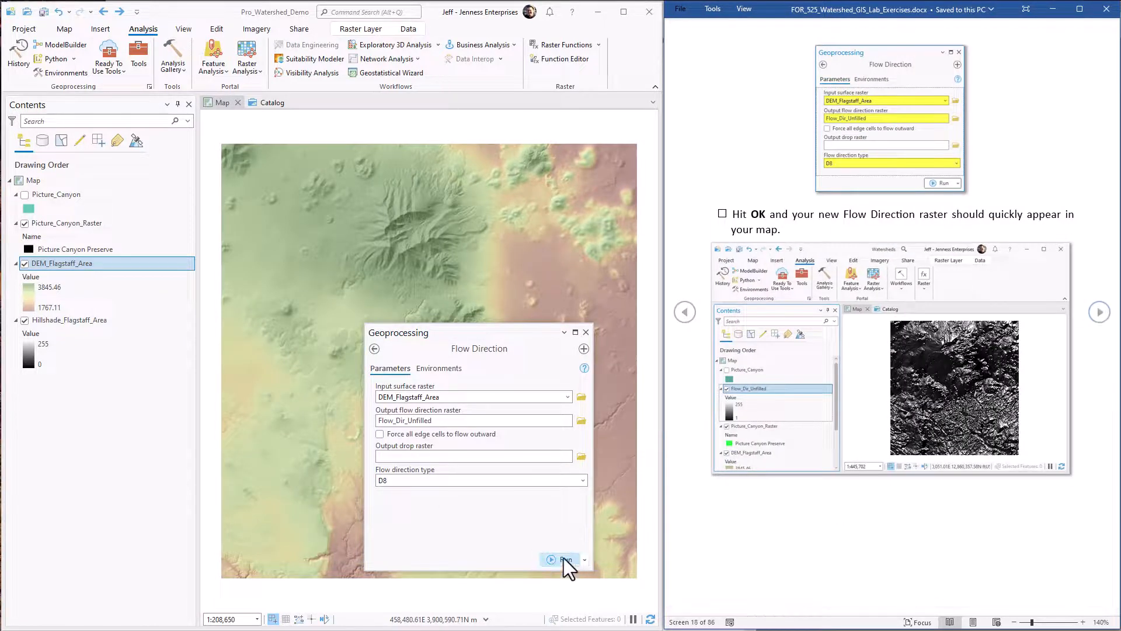
{"action": "left_click", "coordinate": [565, 560]}
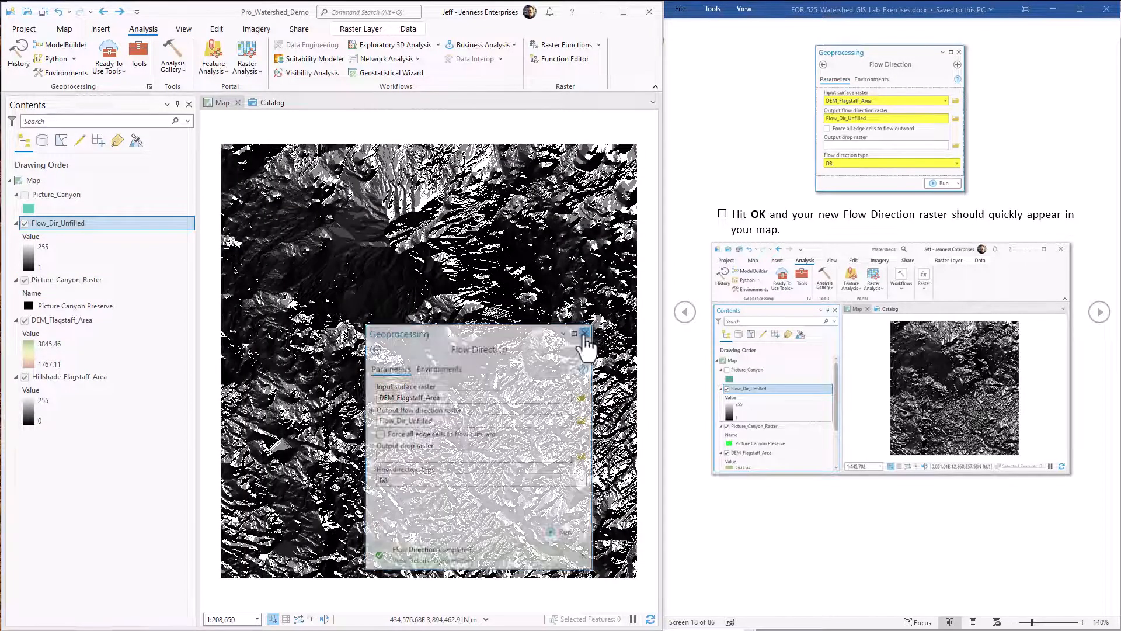
- Close the finished Flow Direction tool and review Flow_Dir_Unfilled in Contents
{"action": "left_click", "coordinate": [584, 333]}
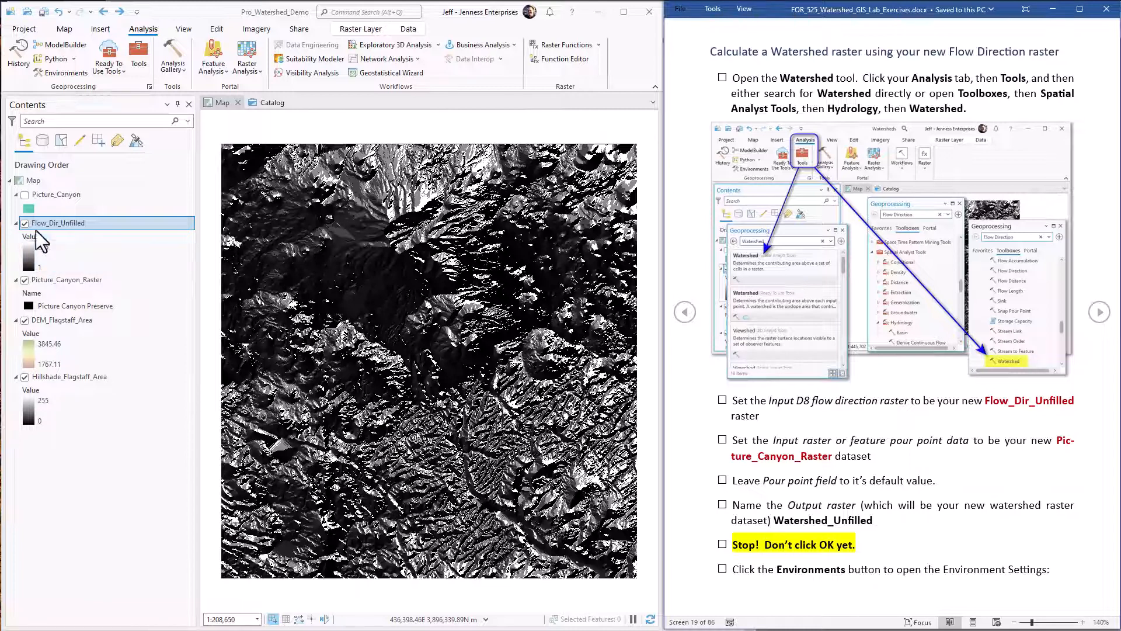
{"action": "left_click", "coordinate": [69, 279]}
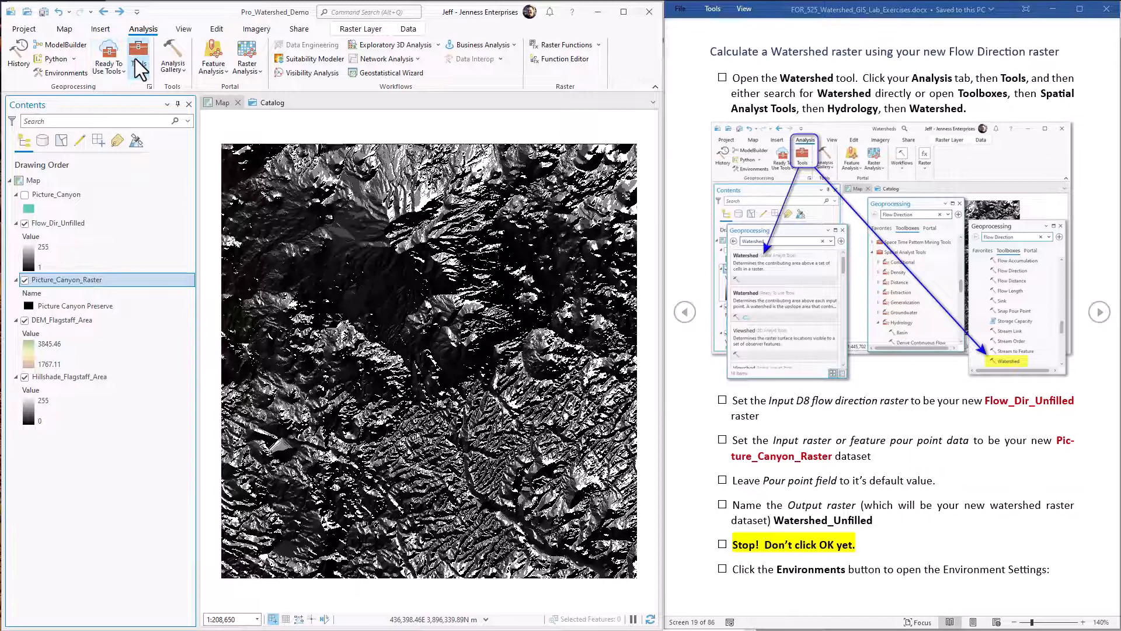
{"action": "left_click", "coordinate": [138, 54]}
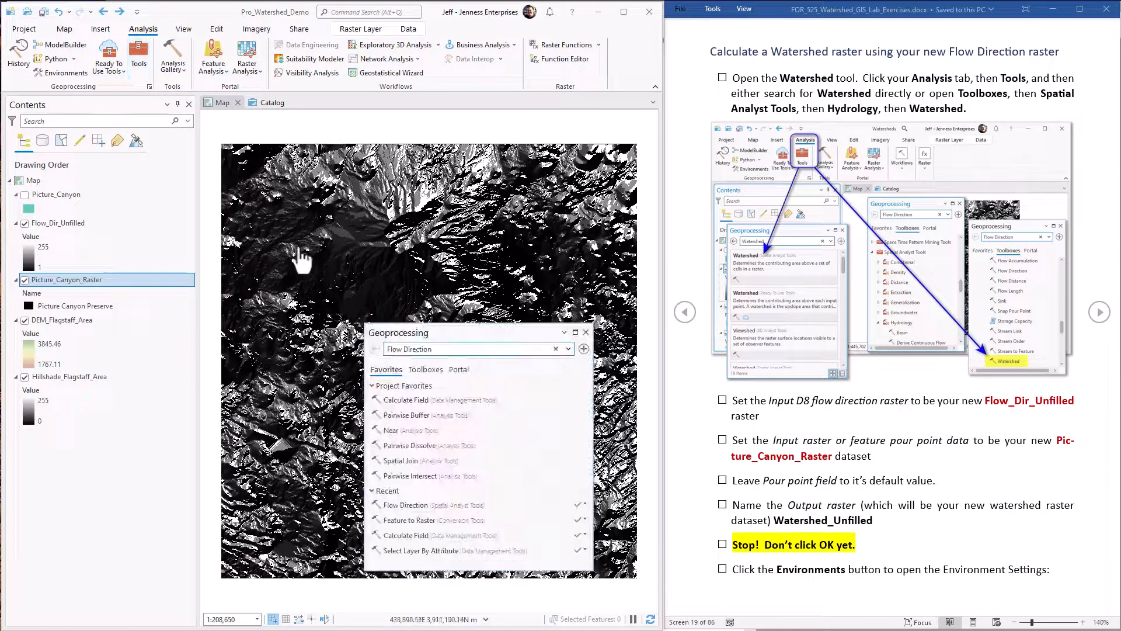
- Fill Watershed with Flow_Dir_Unfilled, Picture_Canyon_Raster pour points, Value field, output Watershed_Unfilled
{"action": "left_click", "coordinate": [472, 348]}
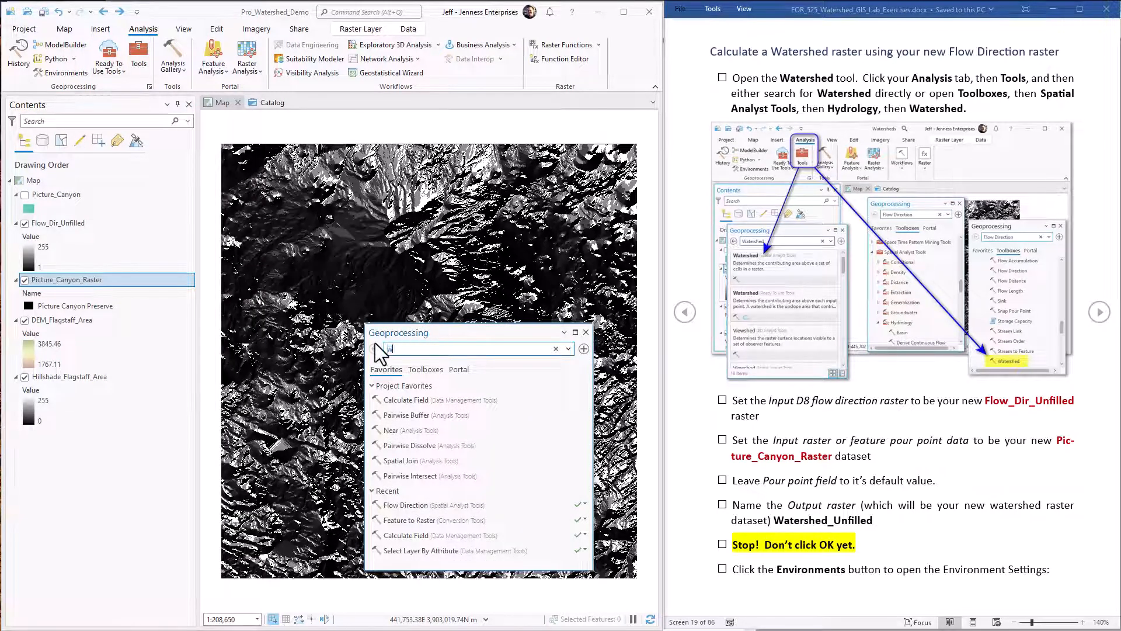
{"action": "type", "text": "watershed"}
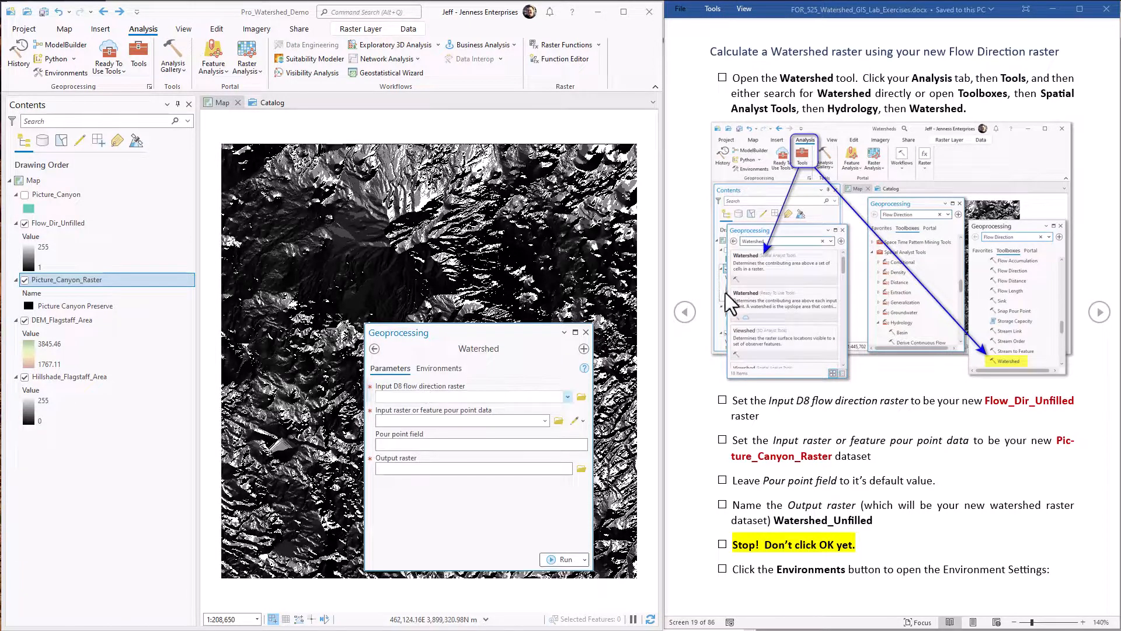
{"action": "left_click", "coordinate": [472, 396]}
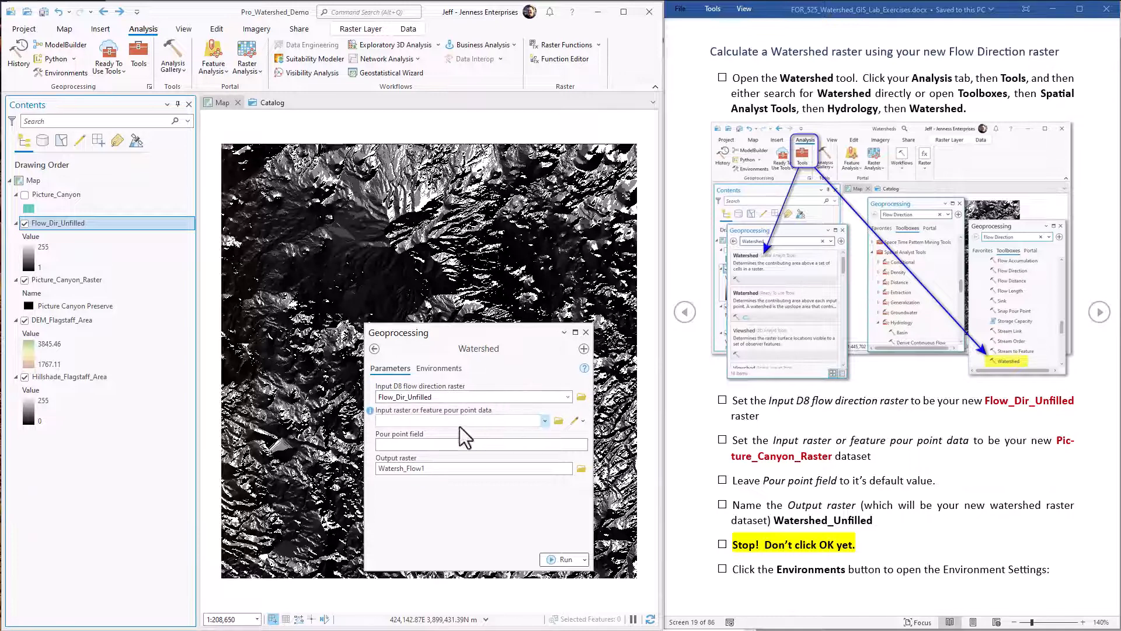
{"action": "mouse_move", "coordinate": [458, 421]}
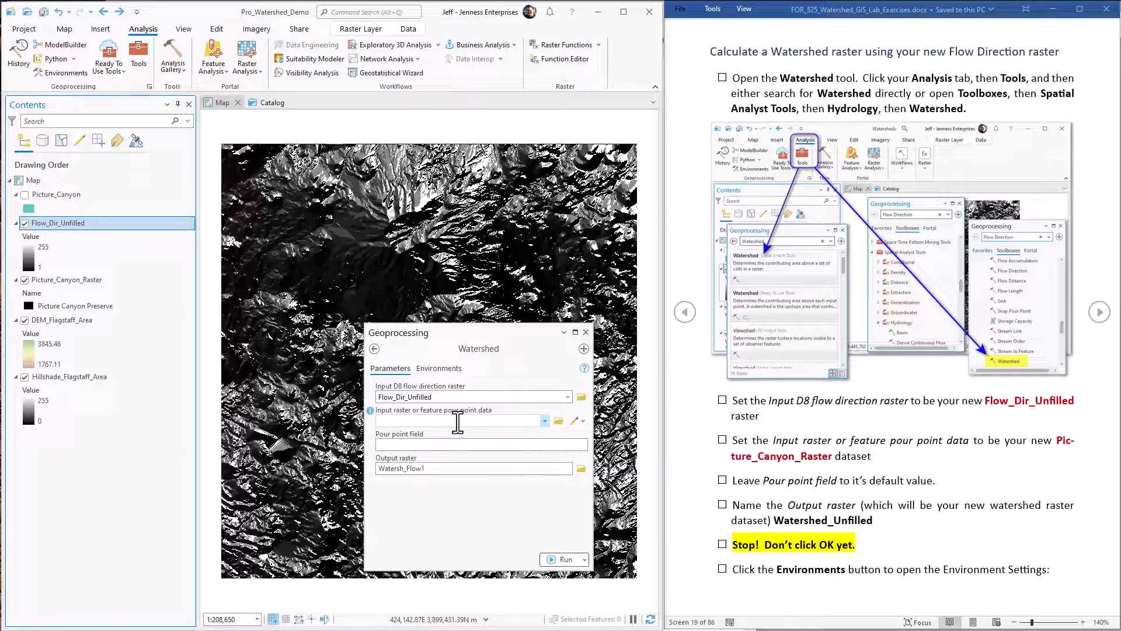
{"action": "left_click", "coordinate": [69, 279]}
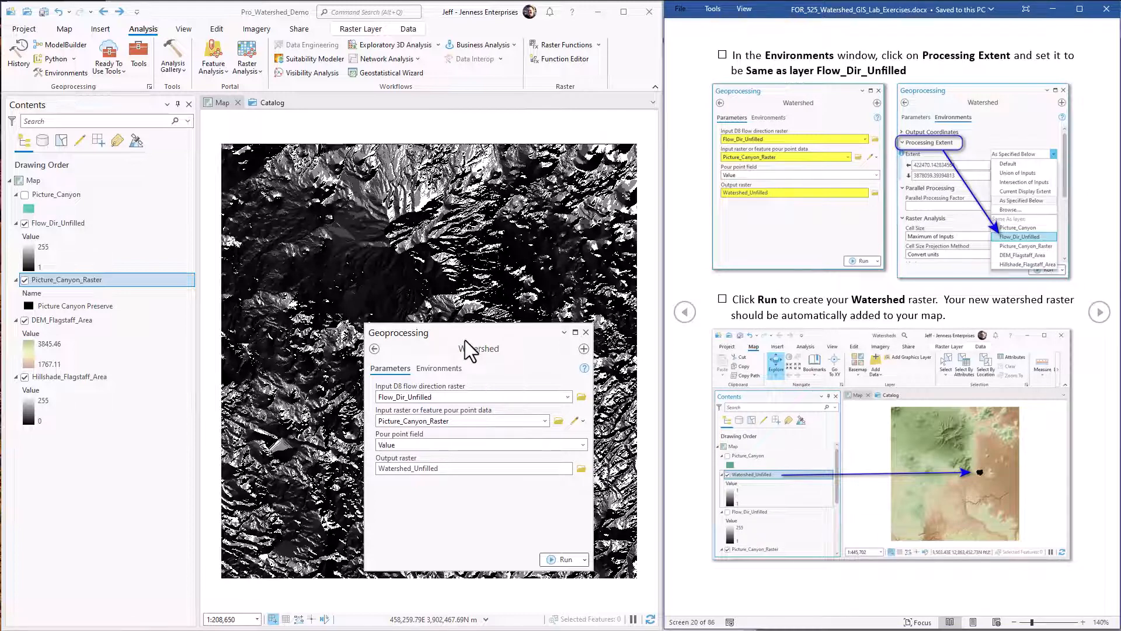
{"action": "mouse_move", "coordinate": [259, 282]}
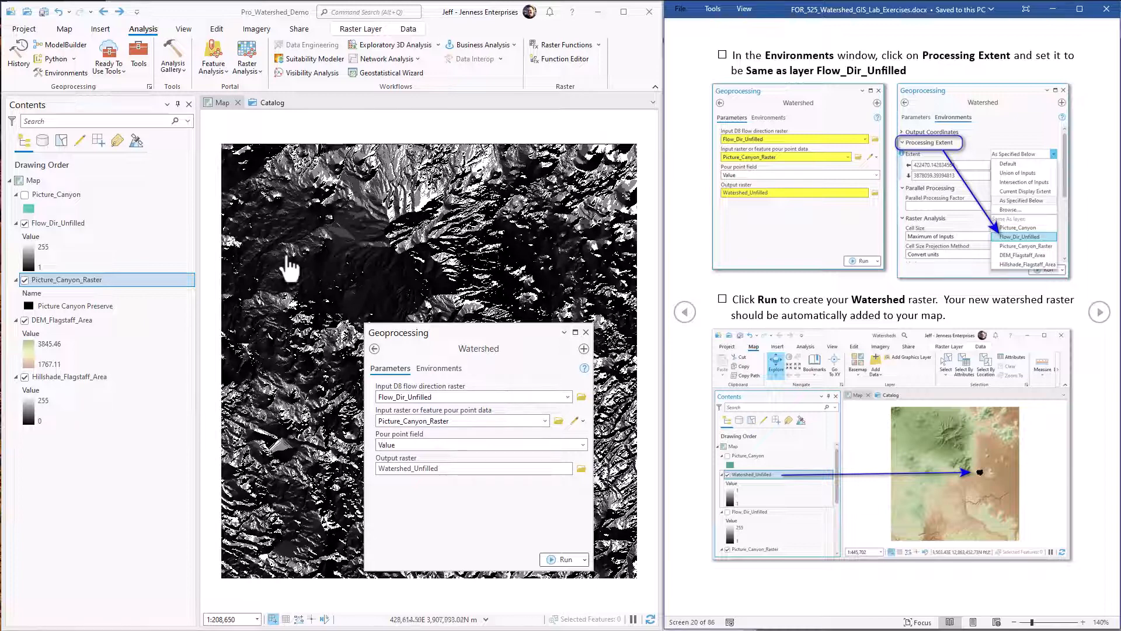
{"action": "mouse_move", "coordinate": [72, 269]}
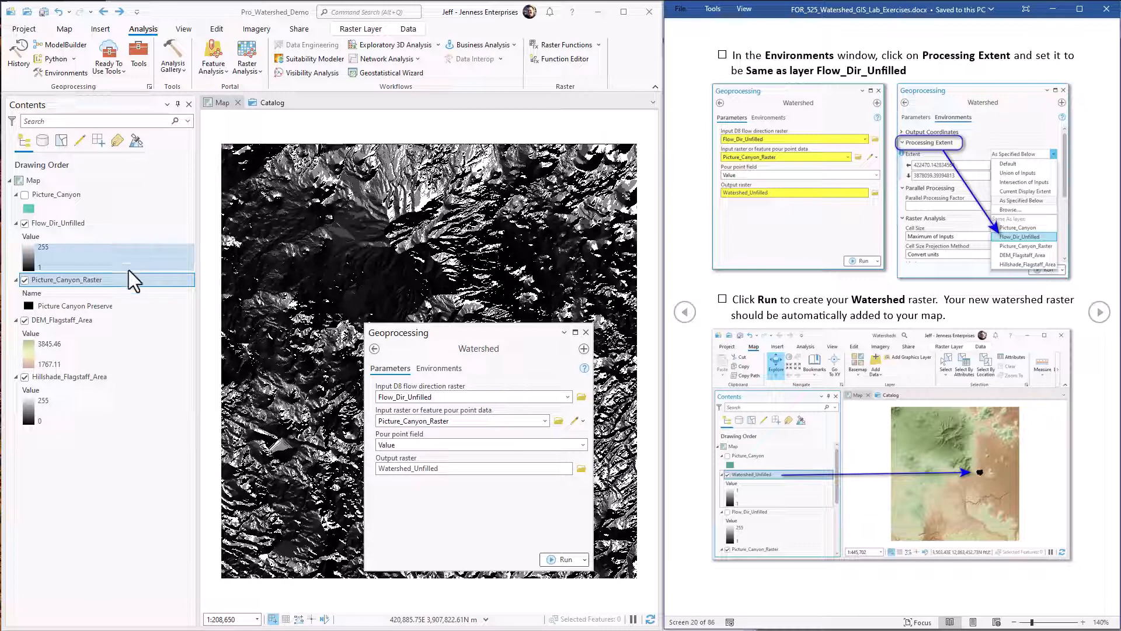
{"action": "mouse_move", "coordinate": [508, 354]}
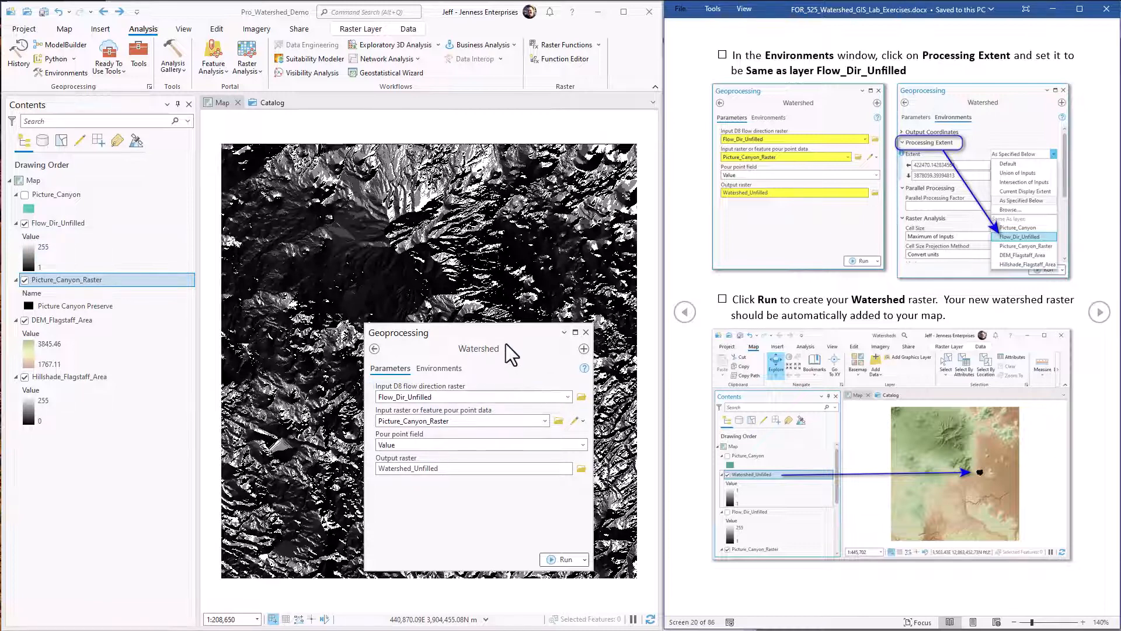
{"action": "mouse_move", "coordinate": [202, 154]}
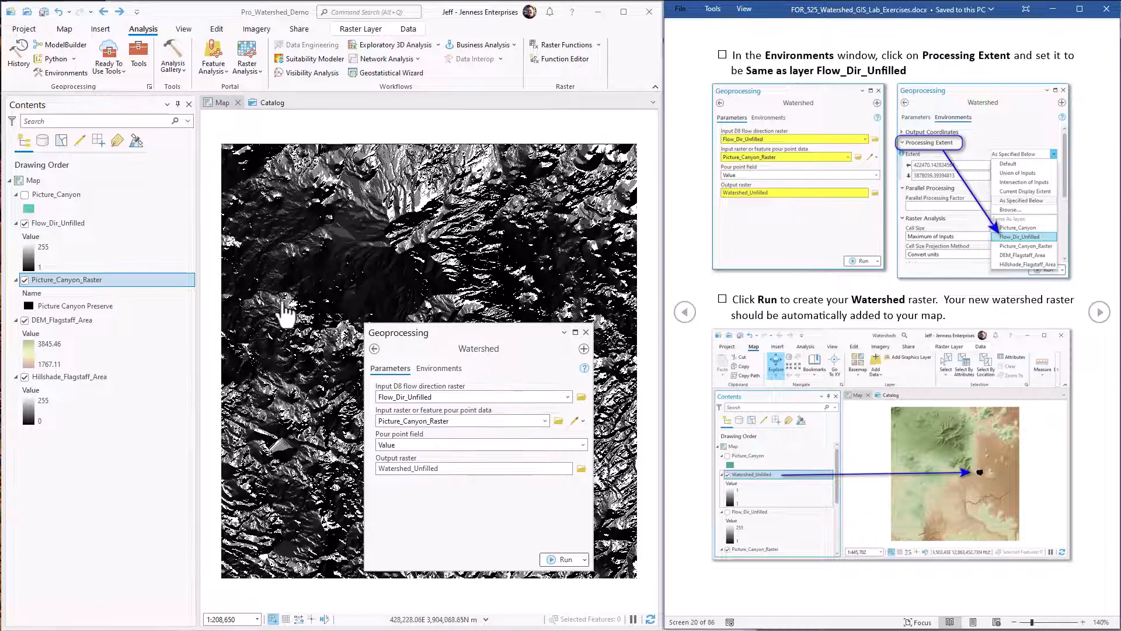
- Set the Processing Extent environment to Same as layer Flow_Dir_Unfilled
{"action": "left_click", "coordinate": [439, 368]}
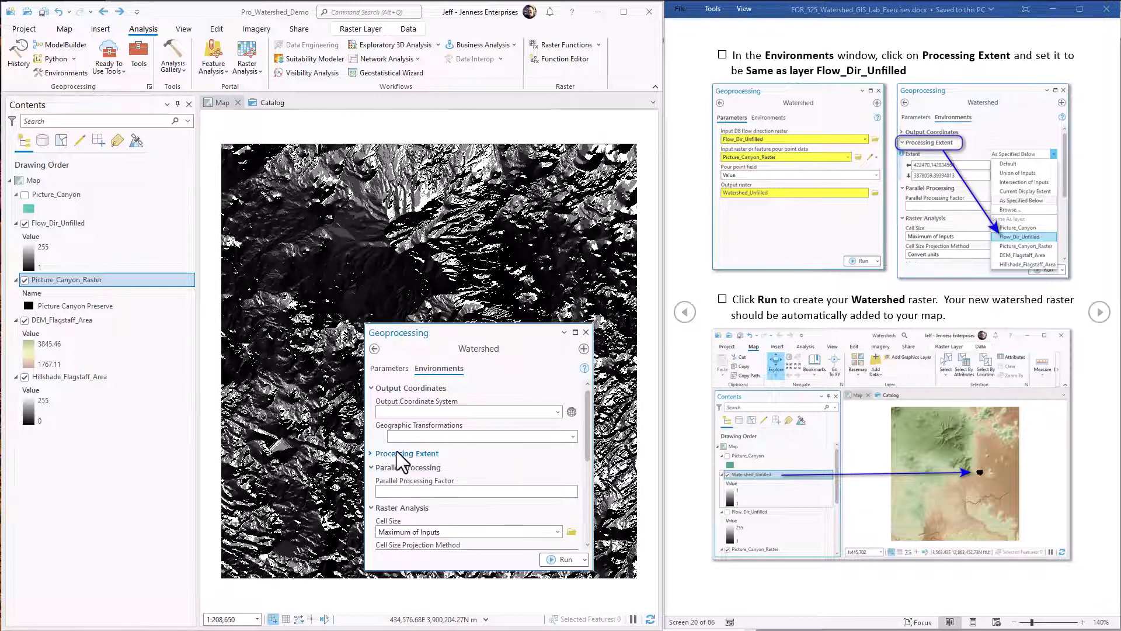
{"action": "left_click", "coordinate": [572, 468]}
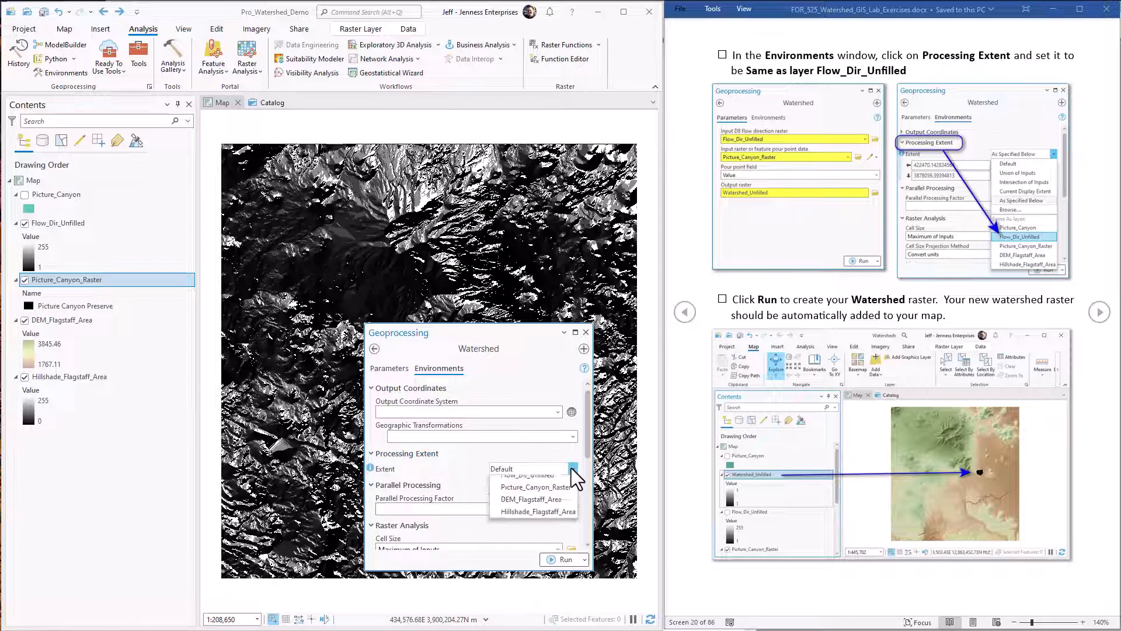
{"action": "left_click", "coordinate": [572, 469]}
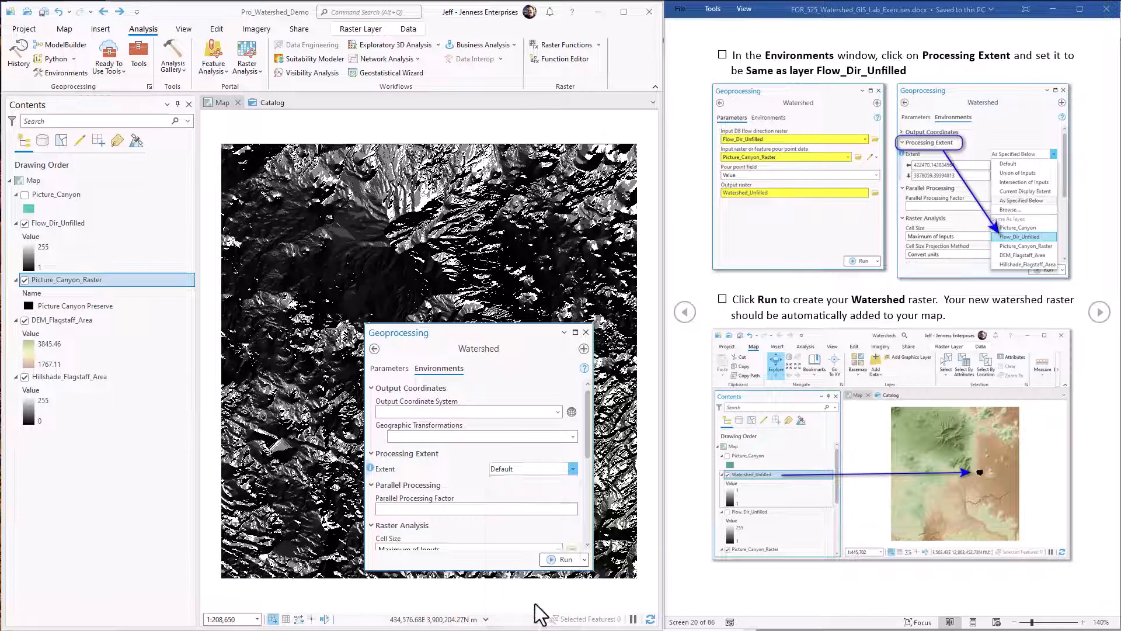
{"action": "left_click", "coordinate": [571, 469]}
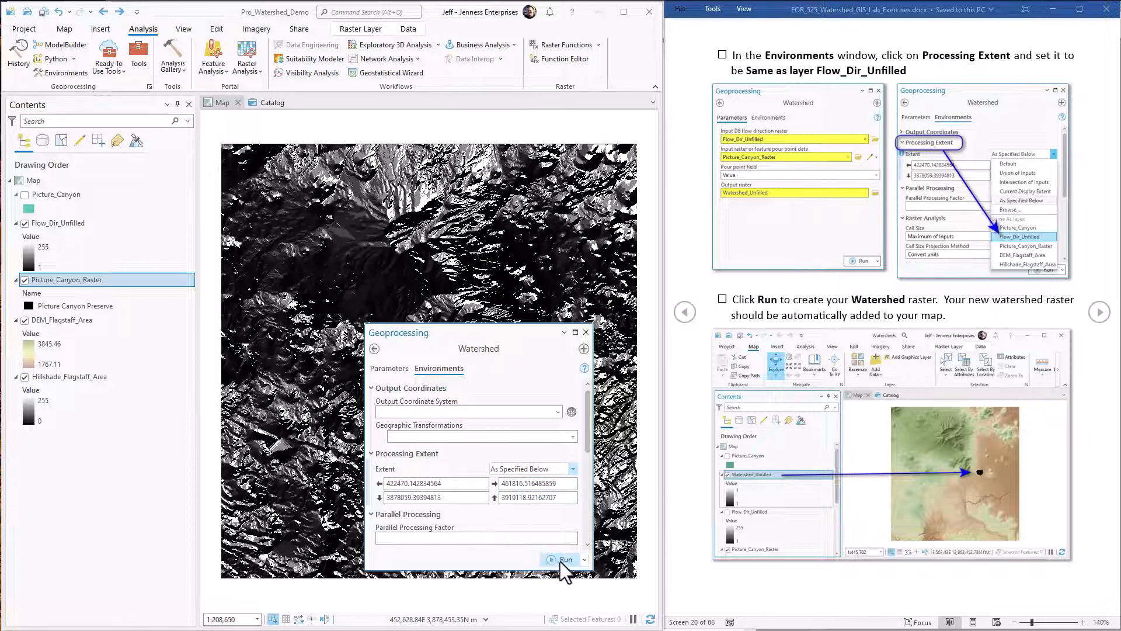
{"action": "mouse_move", "coordinate": [272, 497]}
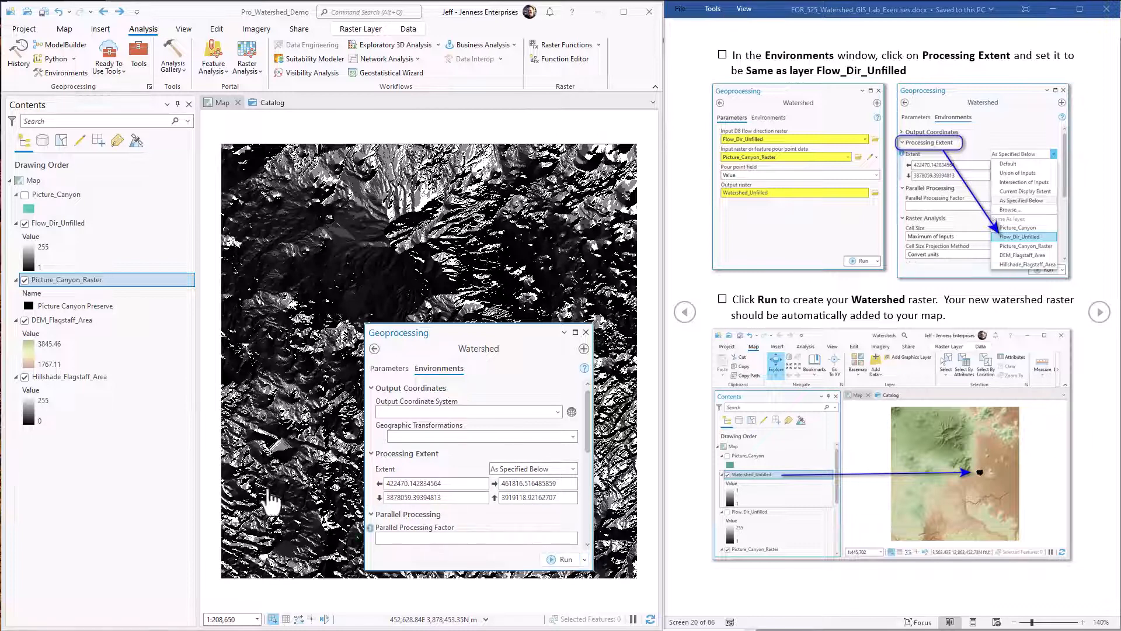
- Run Watershed to create Watershed_Unfilled and hide the Flow_Dir_Unfilled layer
{"action": "left_click", "coordinate": [564, 560]}
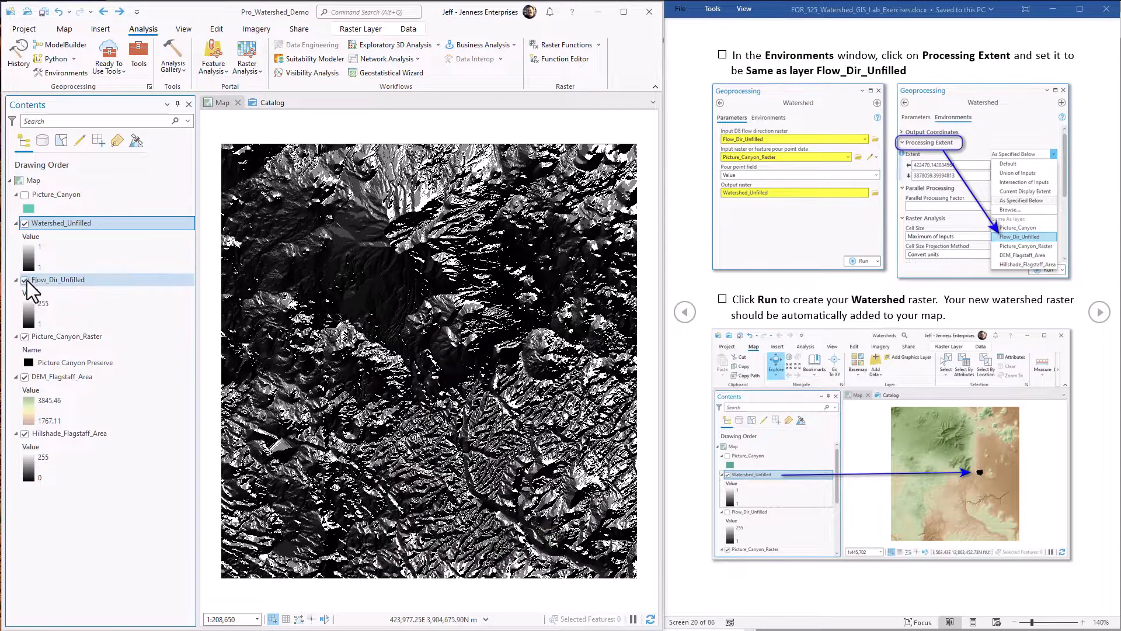
{"action": "left_click", "coordinate": [25, 279]}
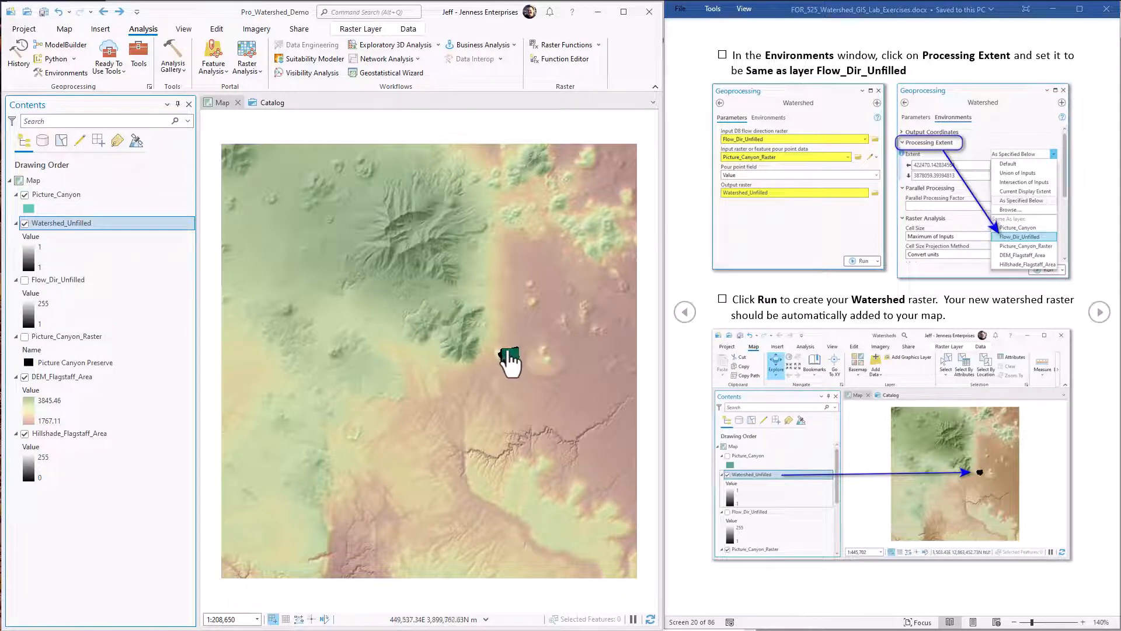
{"action": "scroll", "scroll_direction": "up", "scroll_amount": 3}
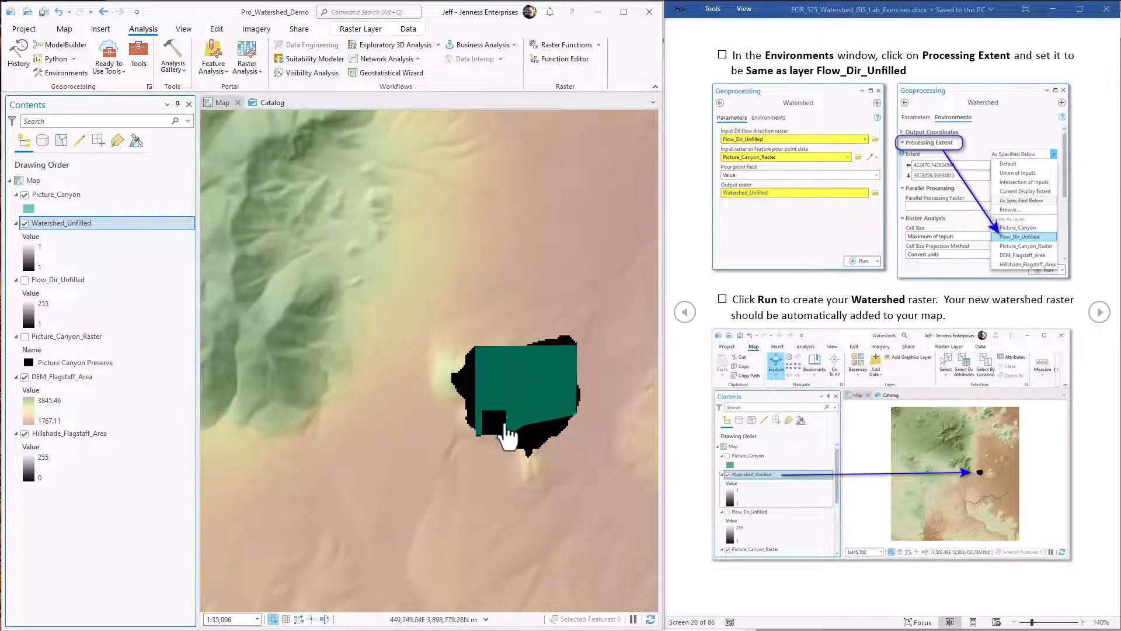
{"action": "mouse_move", "coordinate": [486, 411]}
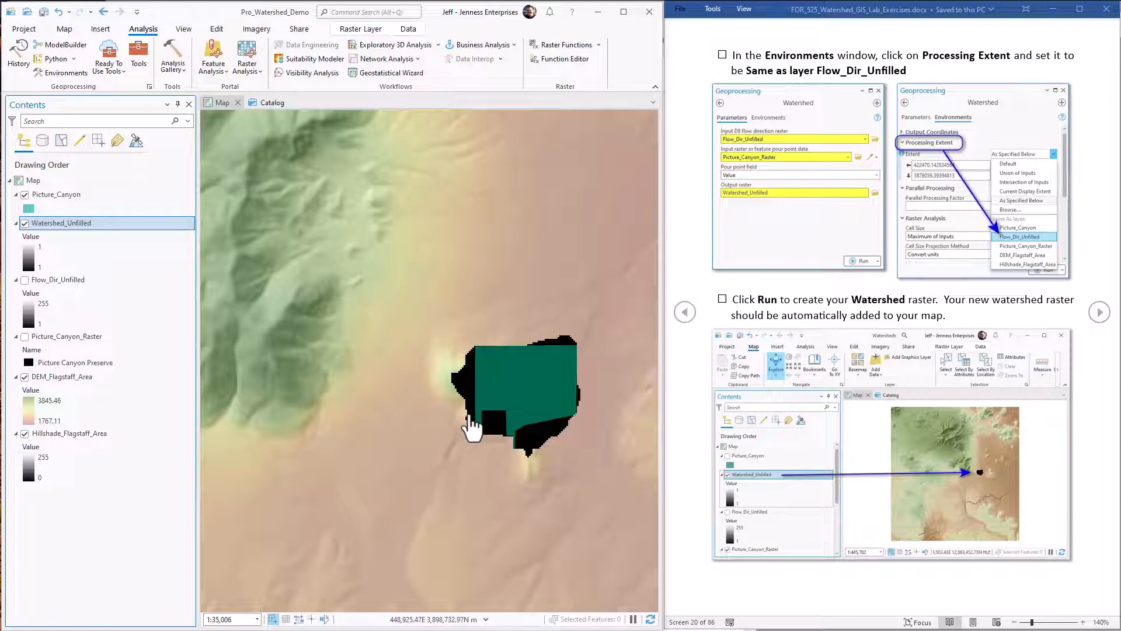
{"action": "scroll", "scroll_direction": "down", "scroll_amount": 3}
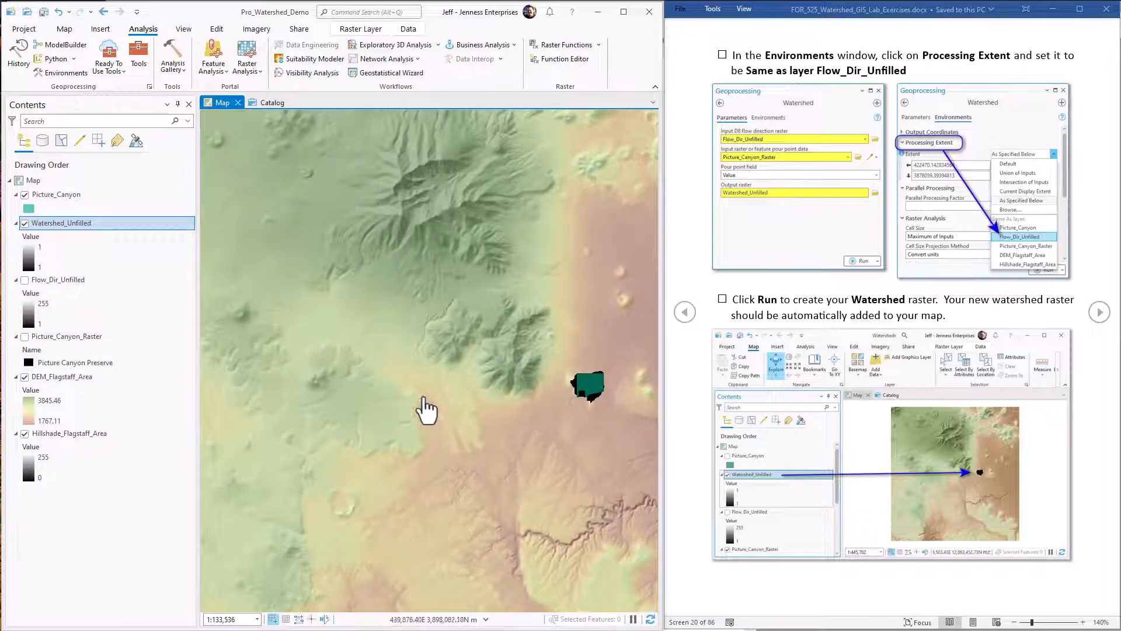
{"action": "mouse_move", "coordinate": [308, 231]}
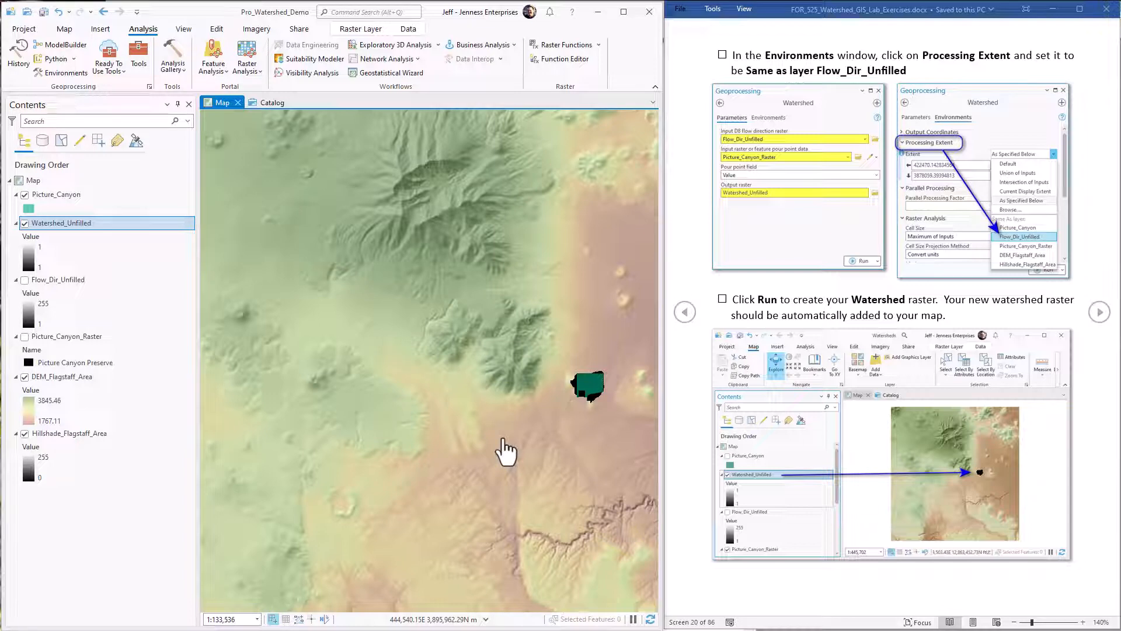
{"action": "mouse_move", "coordinate": [583, 414]}
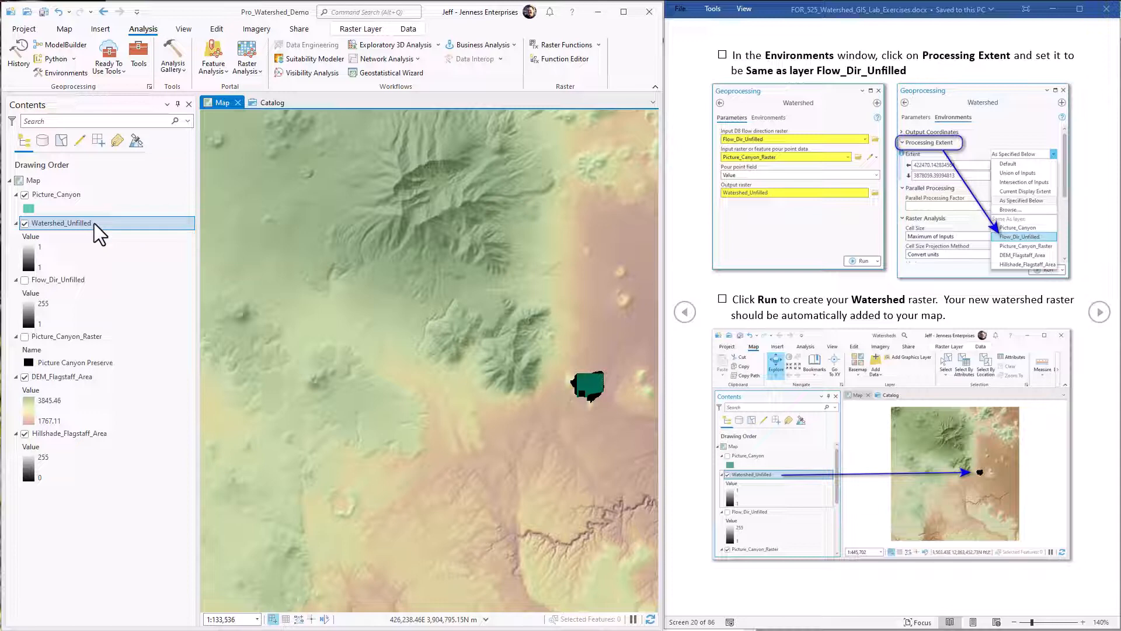
- Zoom to the full extent of the Watershed_Unfilled layer from its Contents menu
{"action": "right_click", "coordinate": [61, 222]}
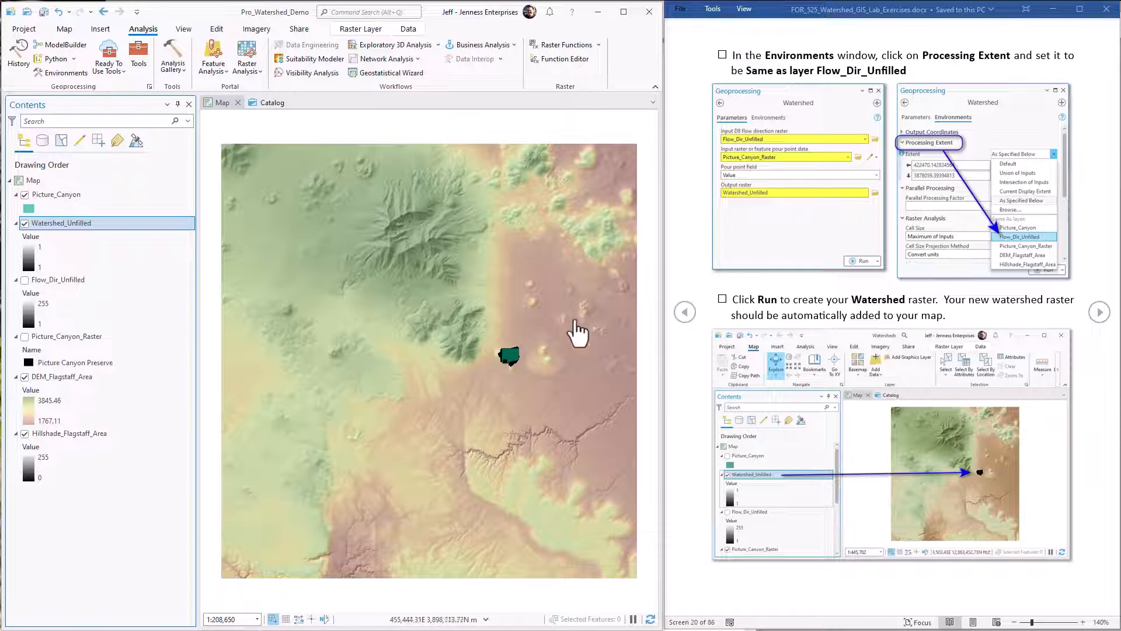
{"action": "mouse_move", "coordinate": [441, 397]}
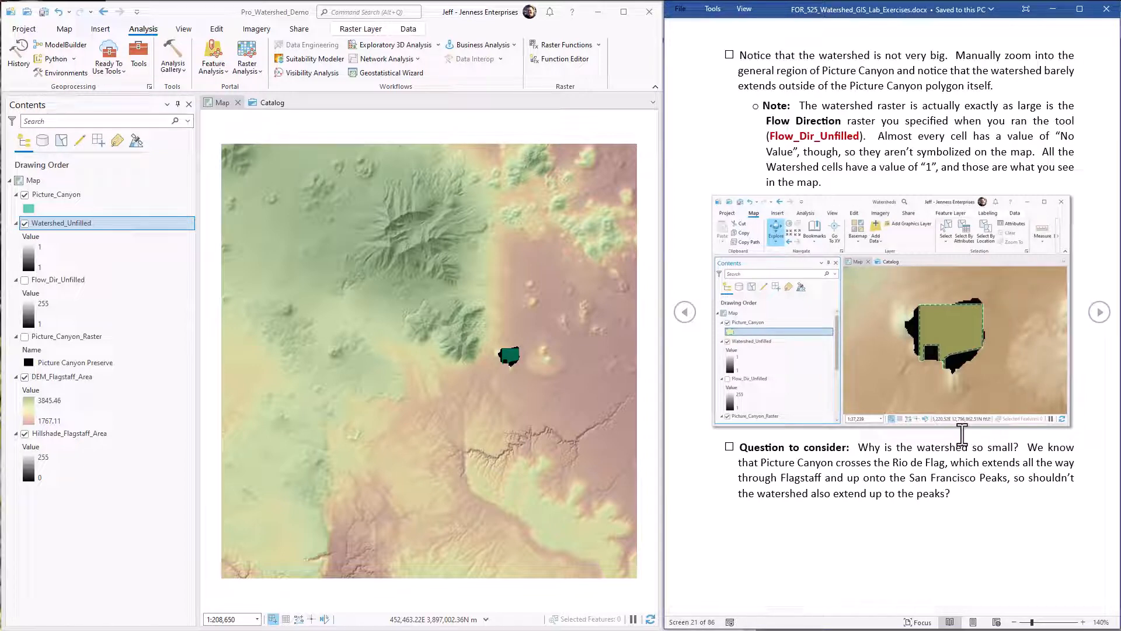
{"action": "mouse_move", "coordinate": [930, 344]}
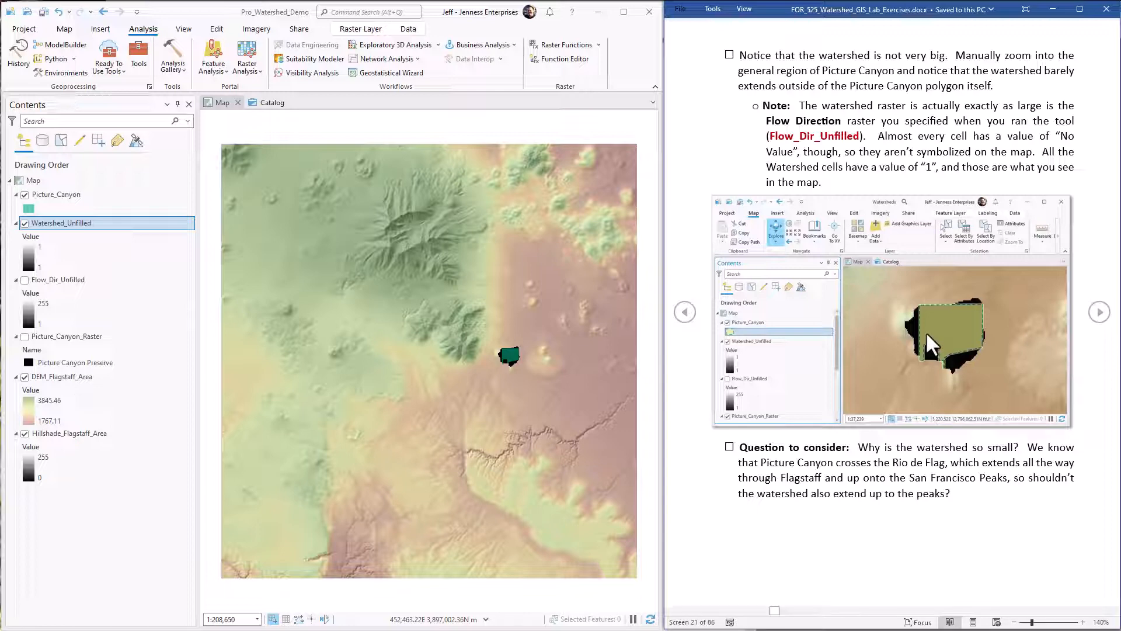
{"action": "mouse_move", "coordinate": [951, 340]}
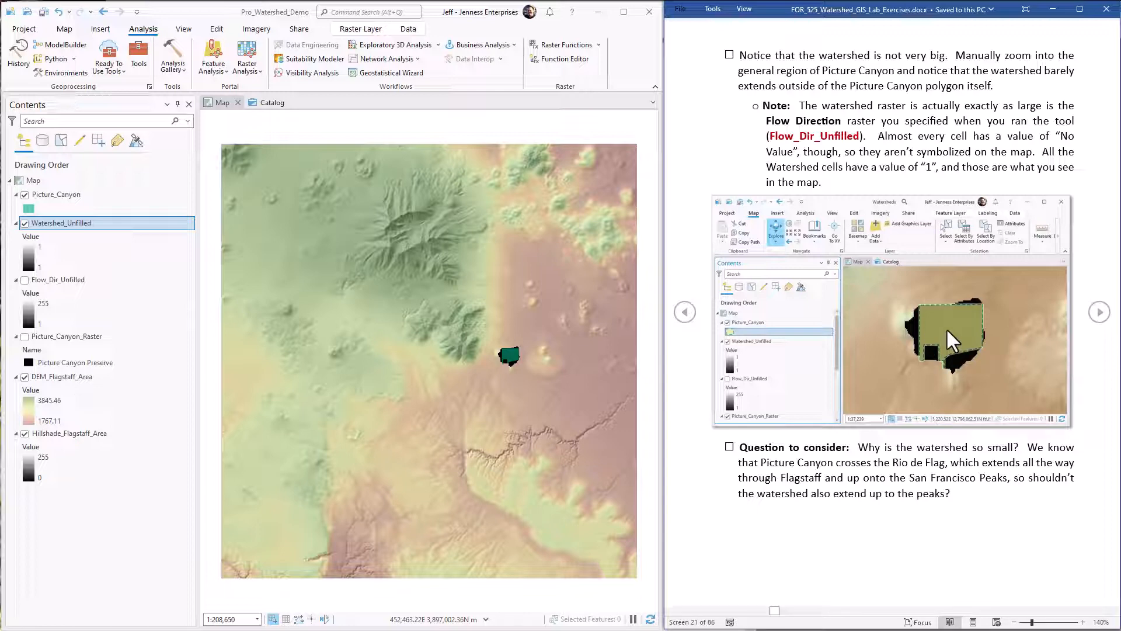